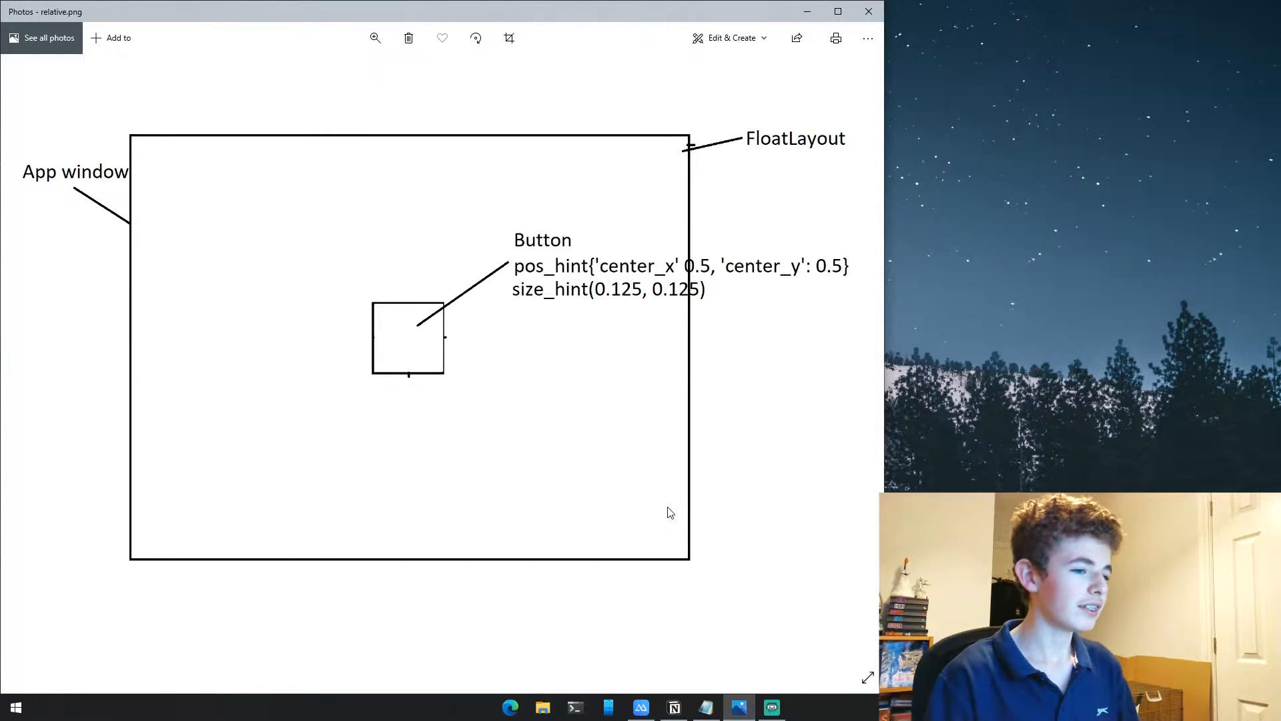
mouse_move(852, 335)
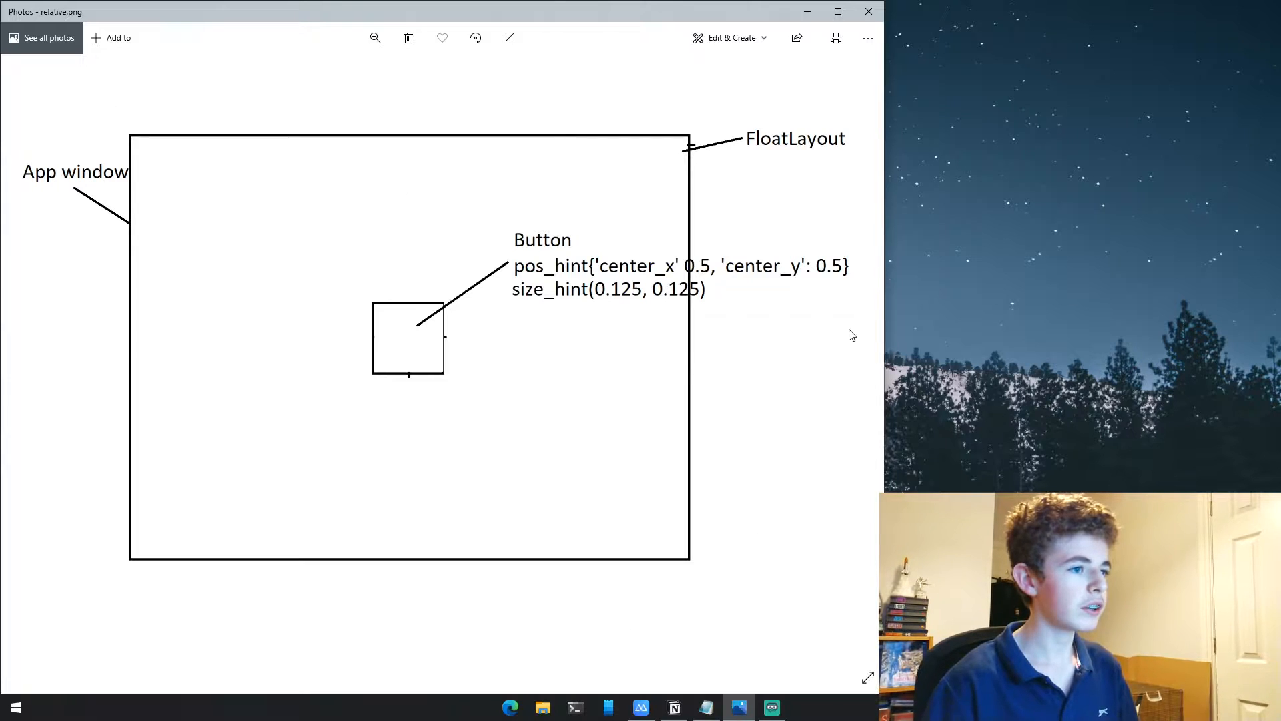
mouse_move(783, 154)
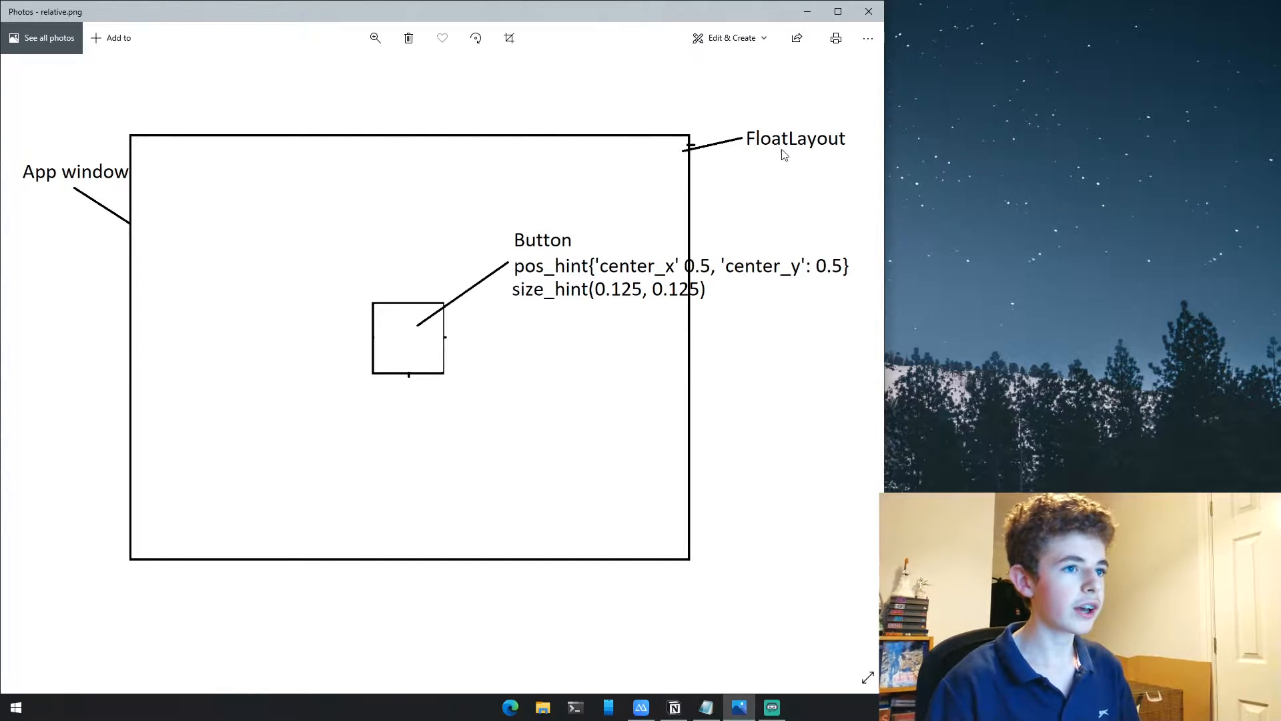
mouse_move(362, 180)
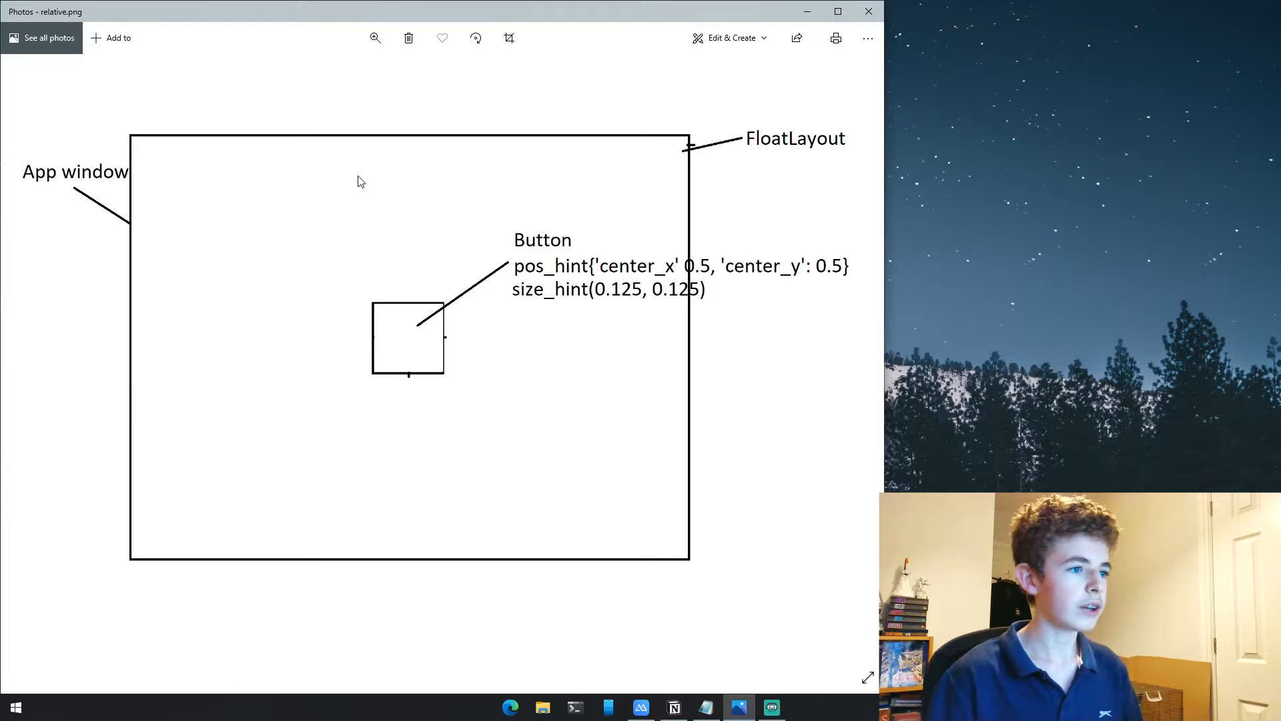
mouse_move(437, 288)
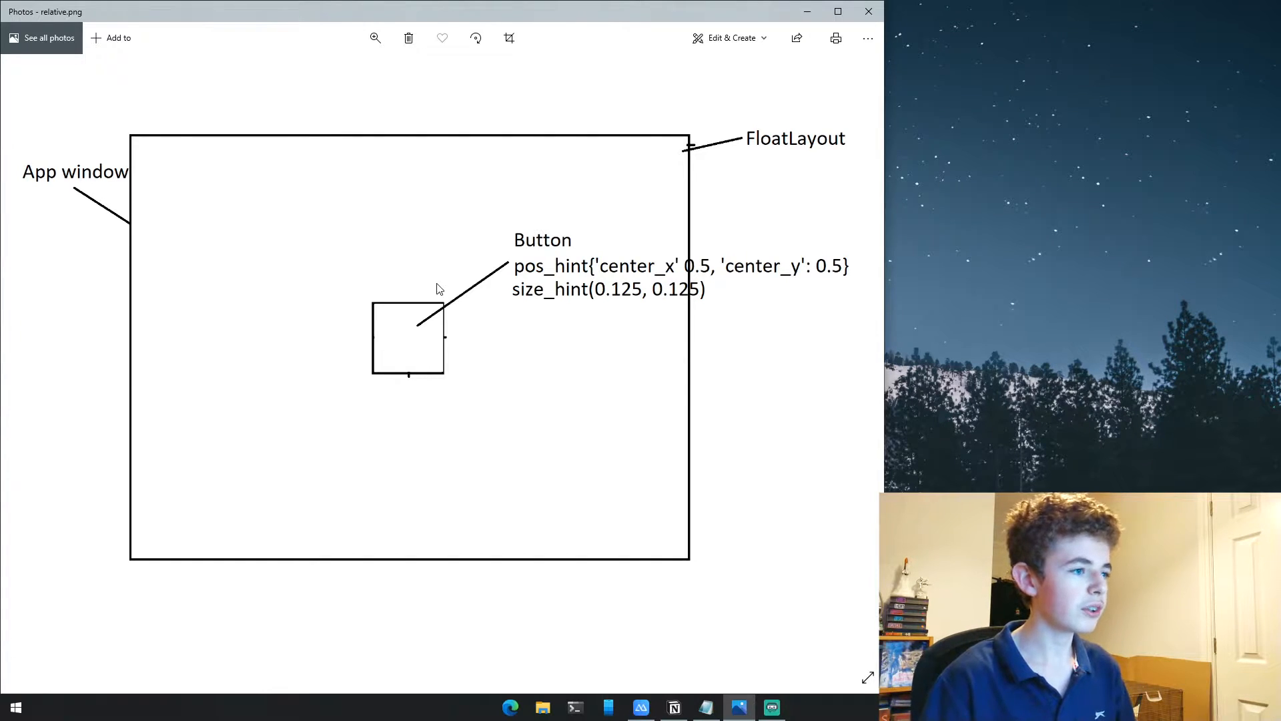
mouse_move(509, 288)
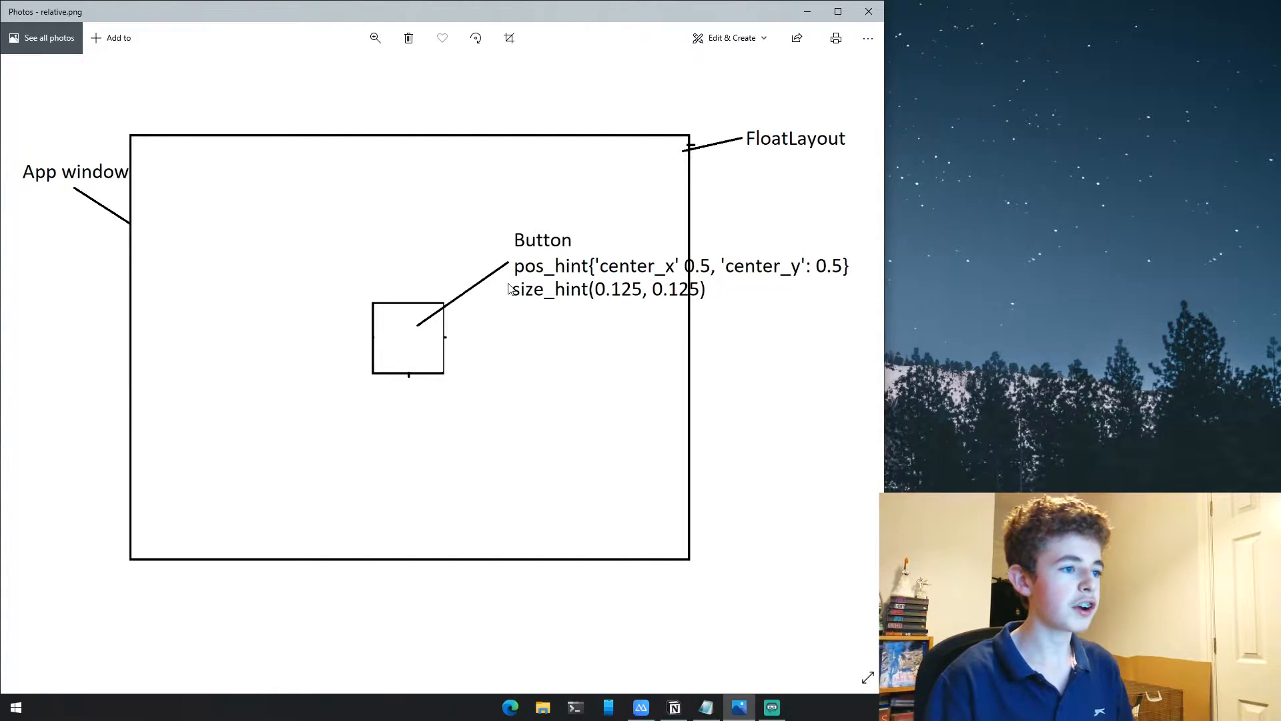
mouse_move(594, 301)
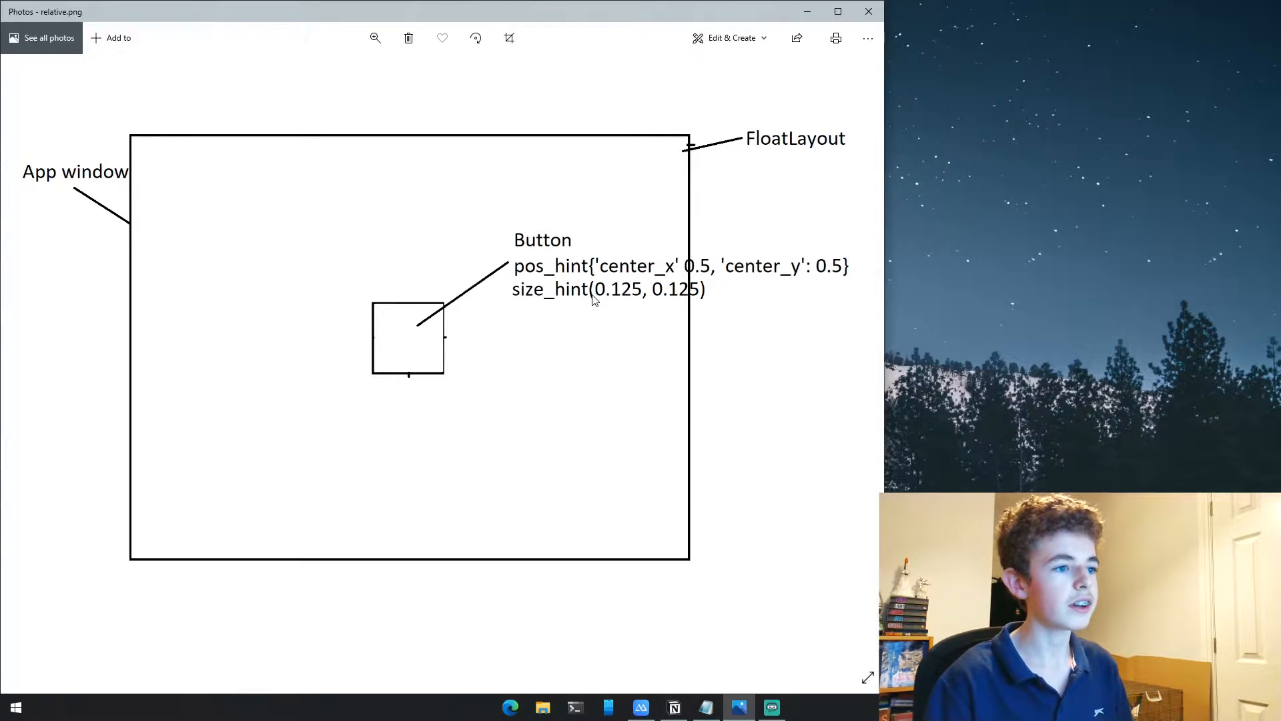
mouse_move(672, 274)
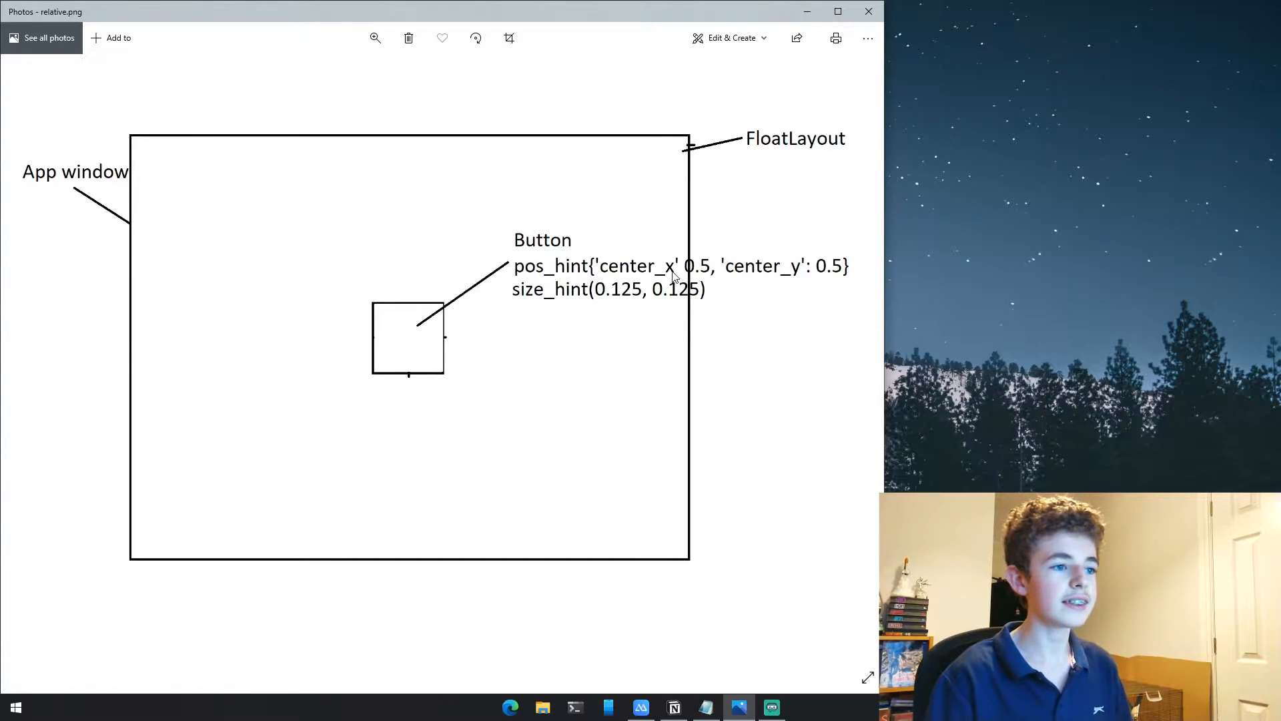
mouse_move(789, 277)
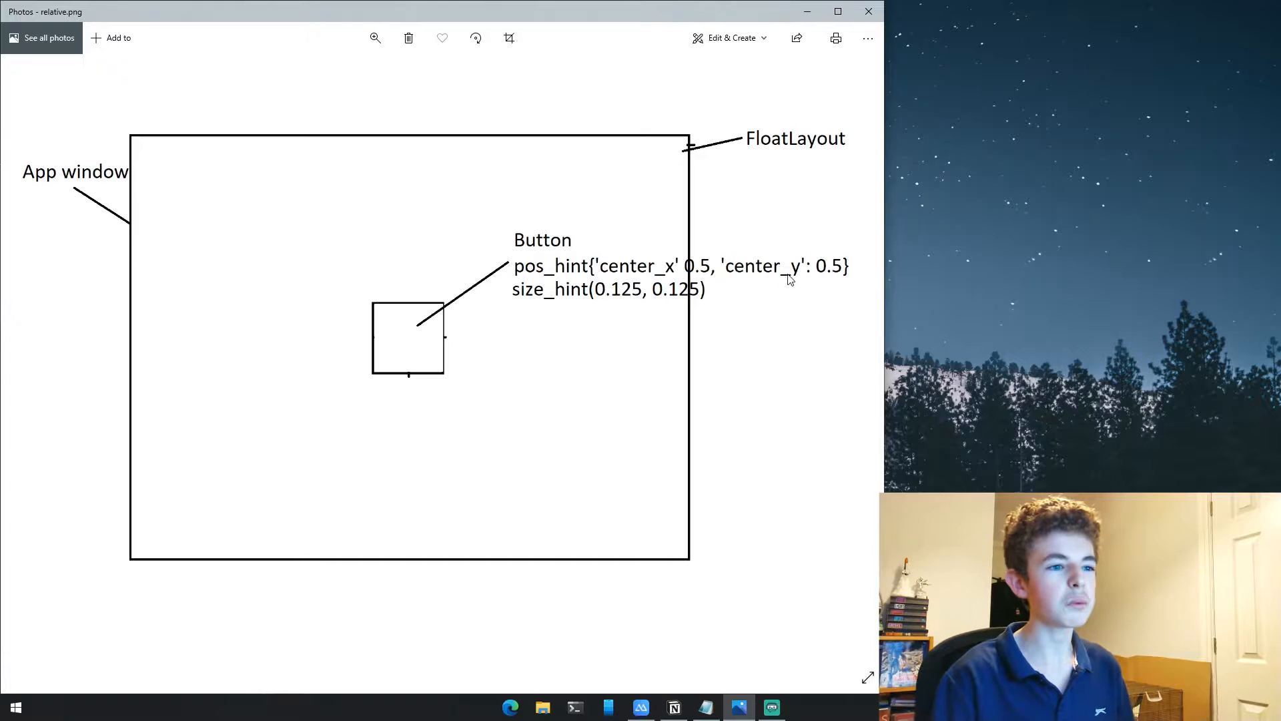
mouse_move(582, 303)
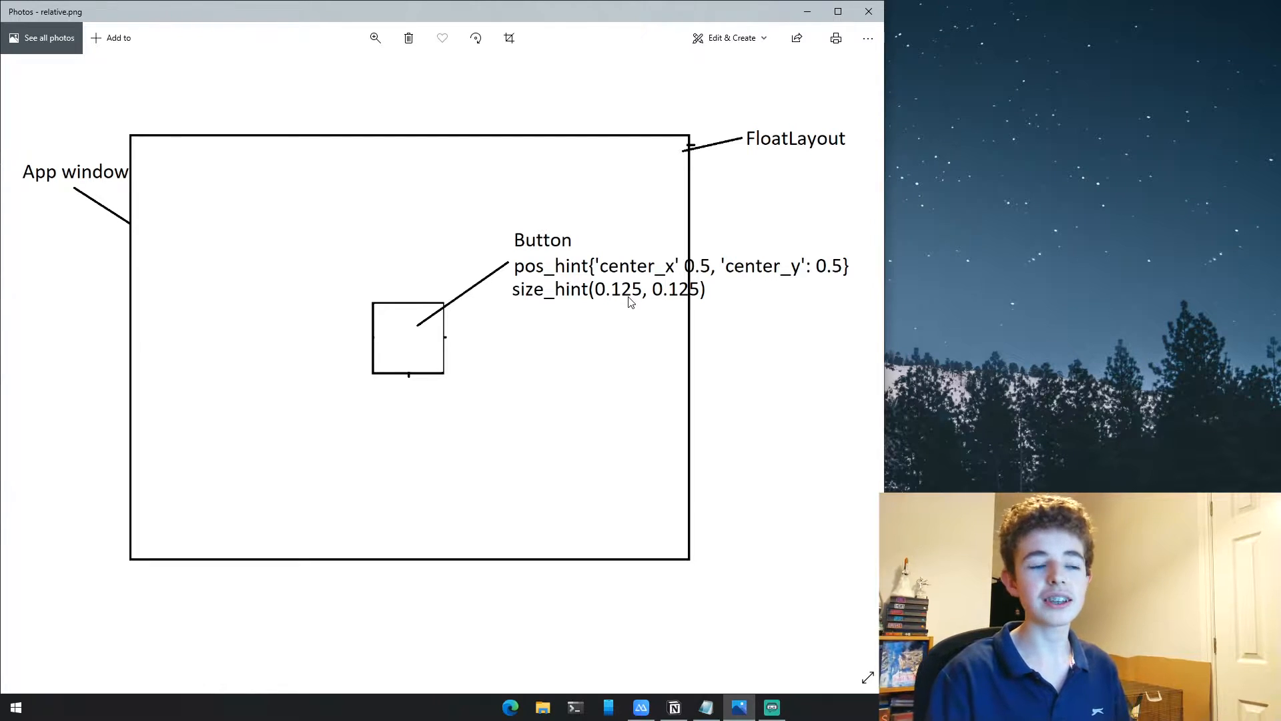
mouse_move(698, 305)
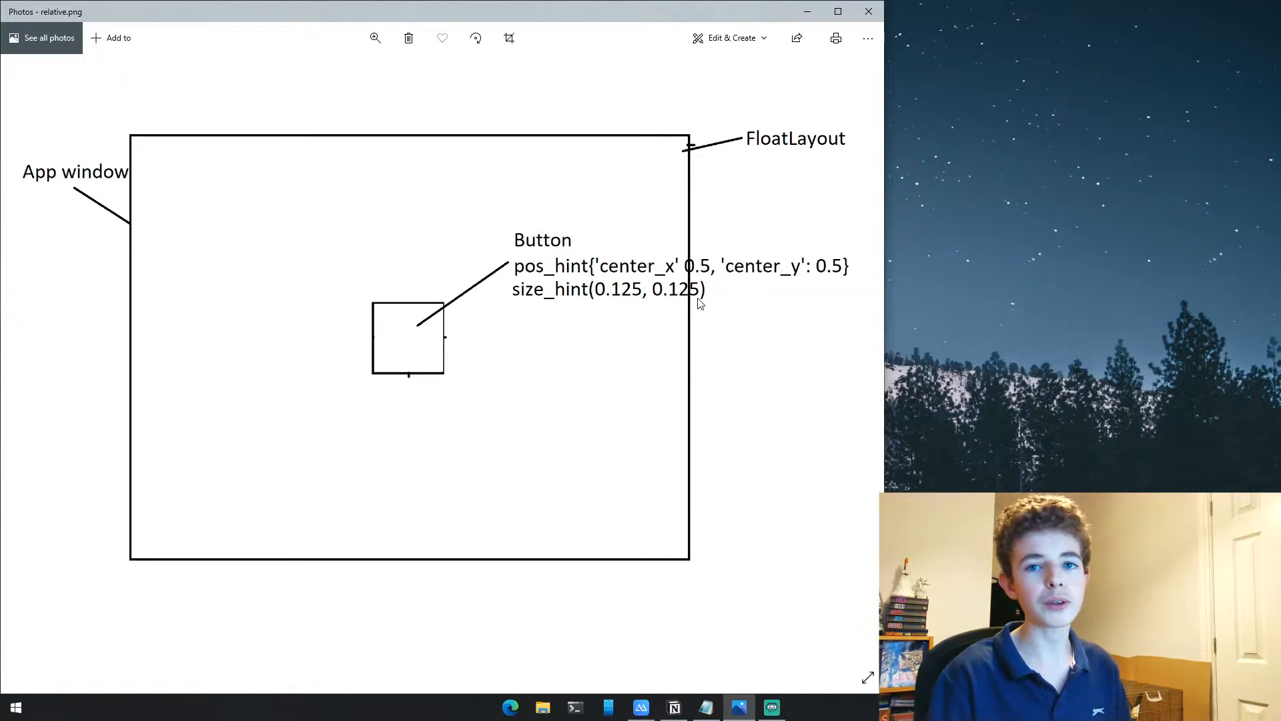
mouse_move(380, 304)
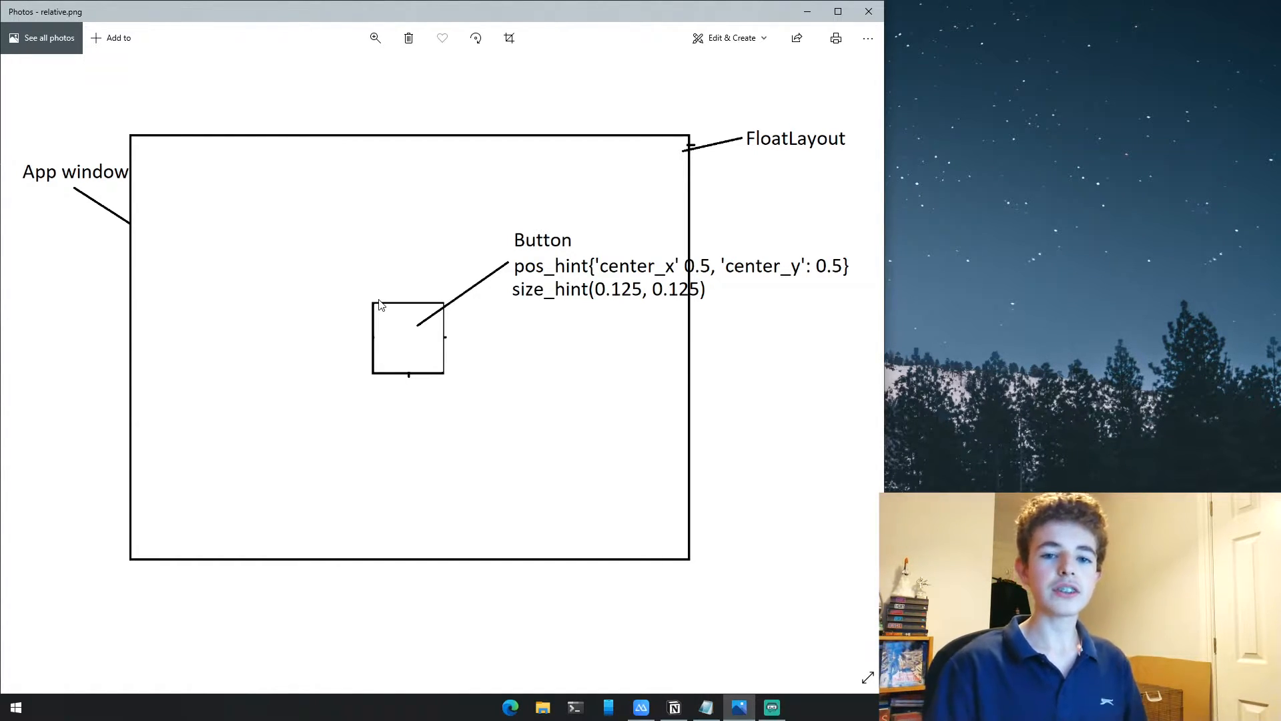
mouse_move(348, 315)
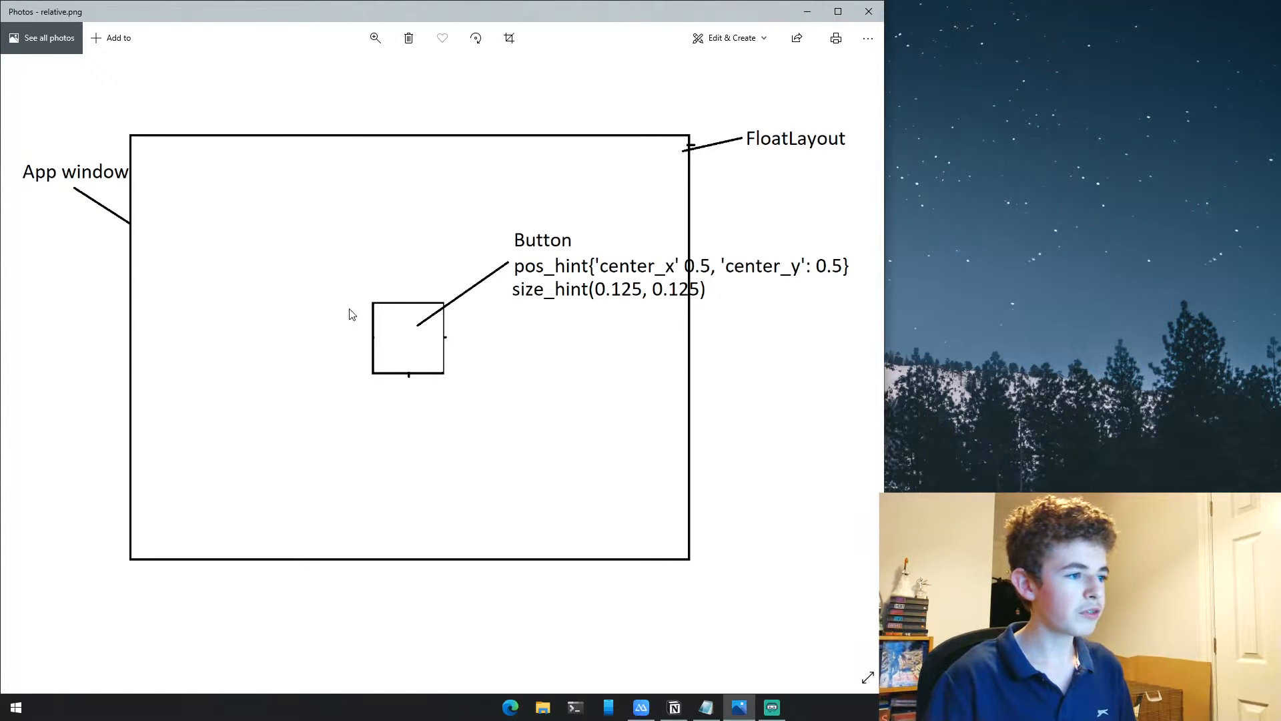
mouse_move(135, 142)
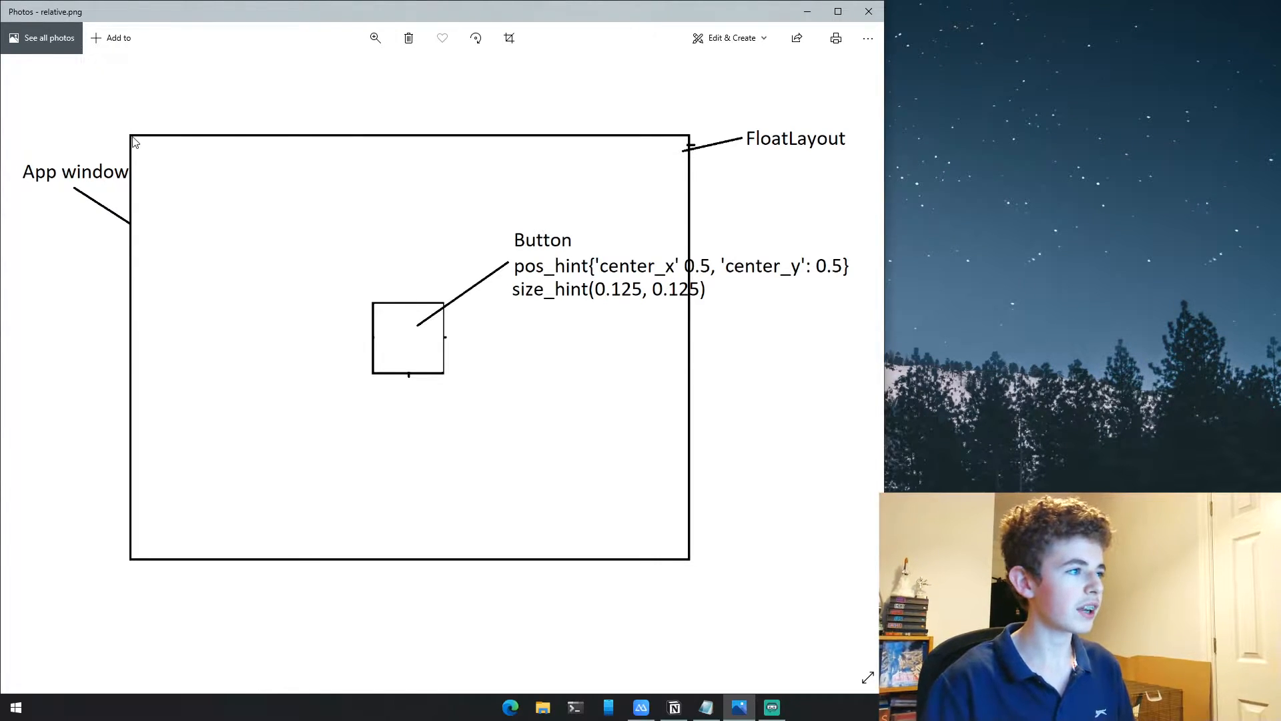
mouse_move(494, 323)
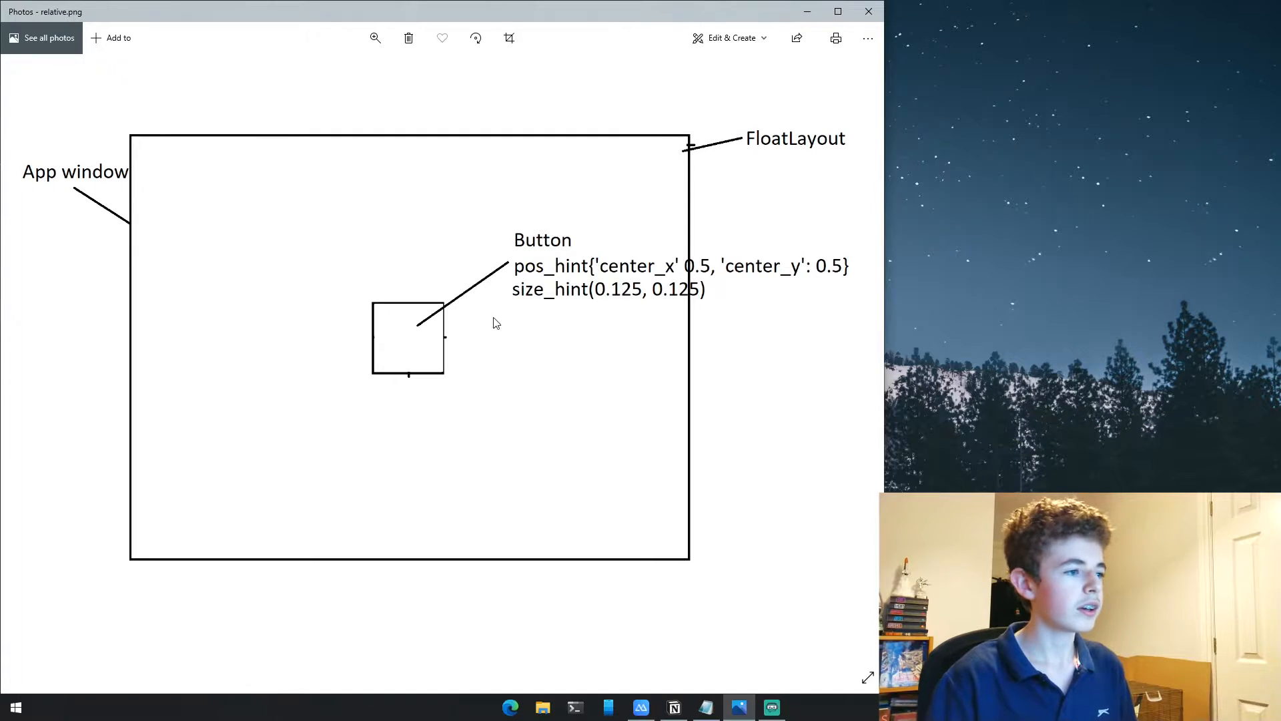
mouse_move(374, 314)
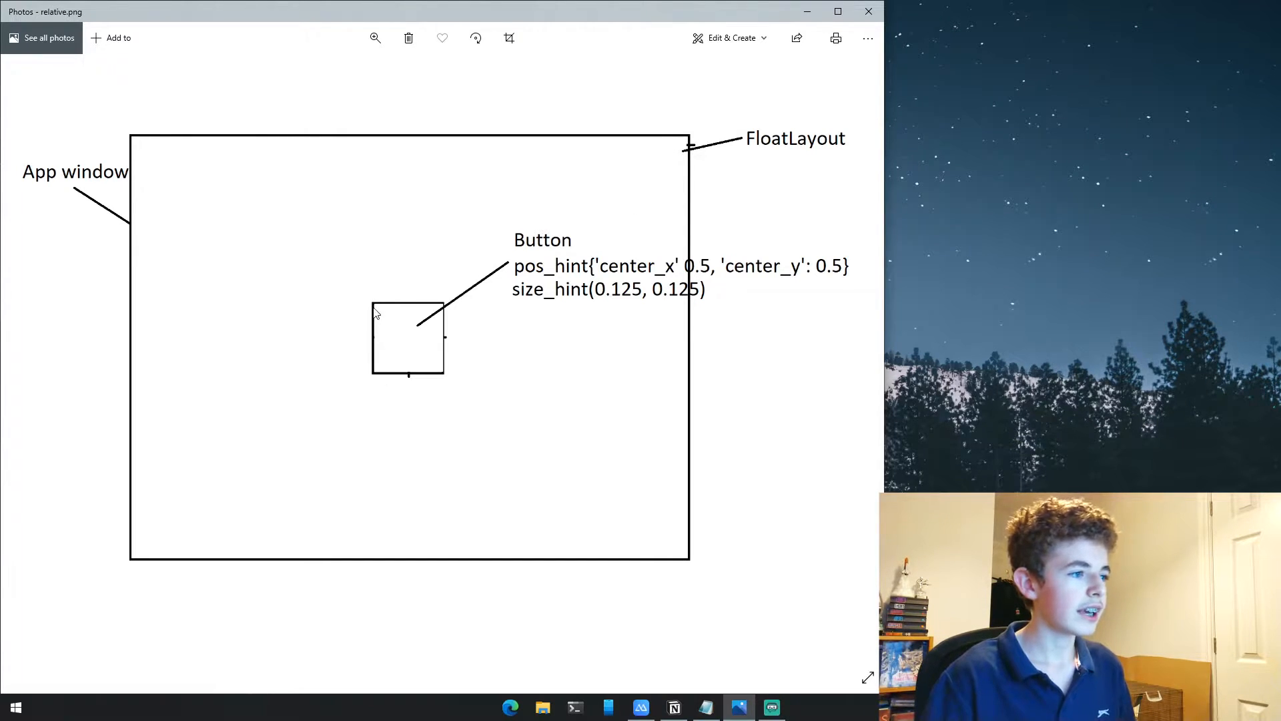
mouse_move(155, 442)
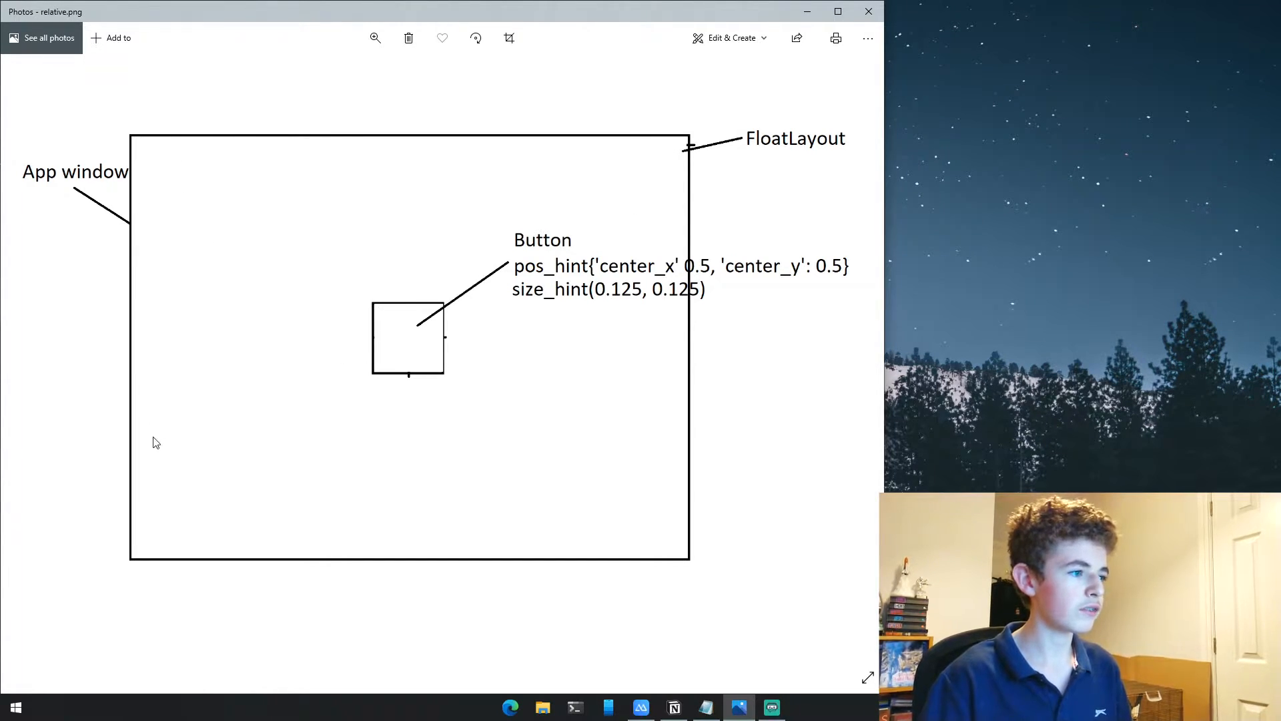
mouse_move(163, 350)
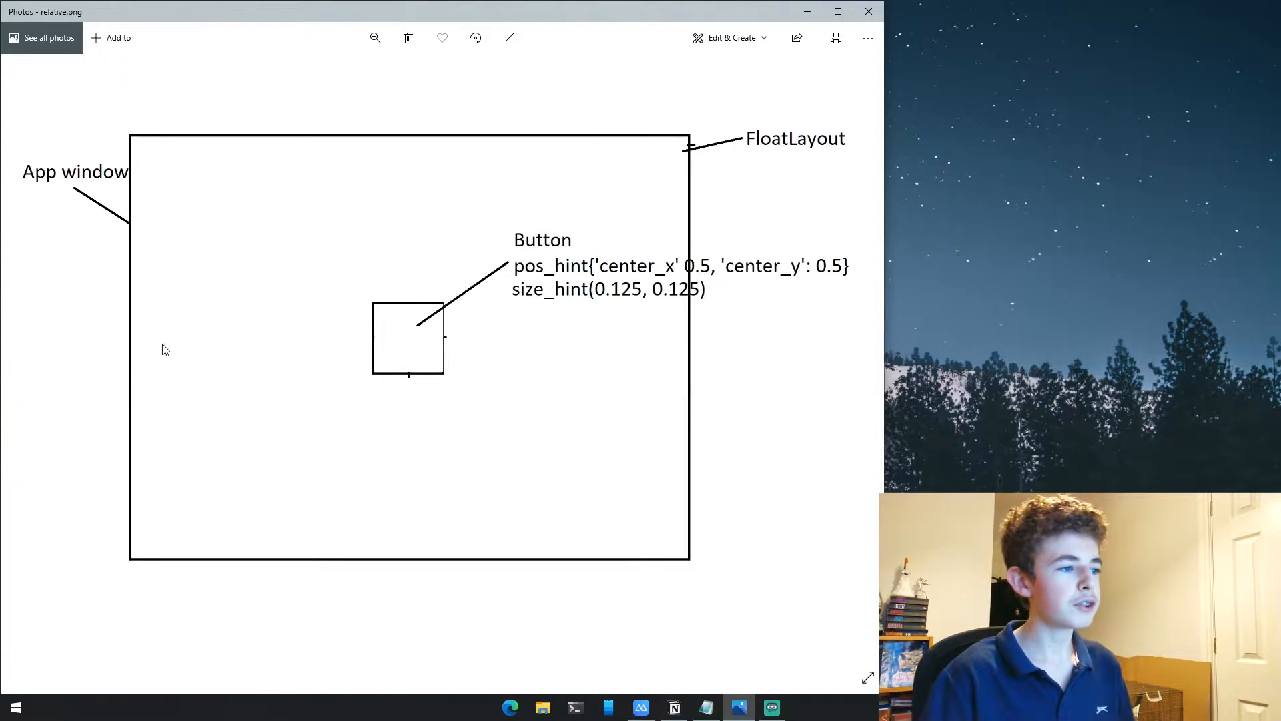
mouse_move(423, 509)
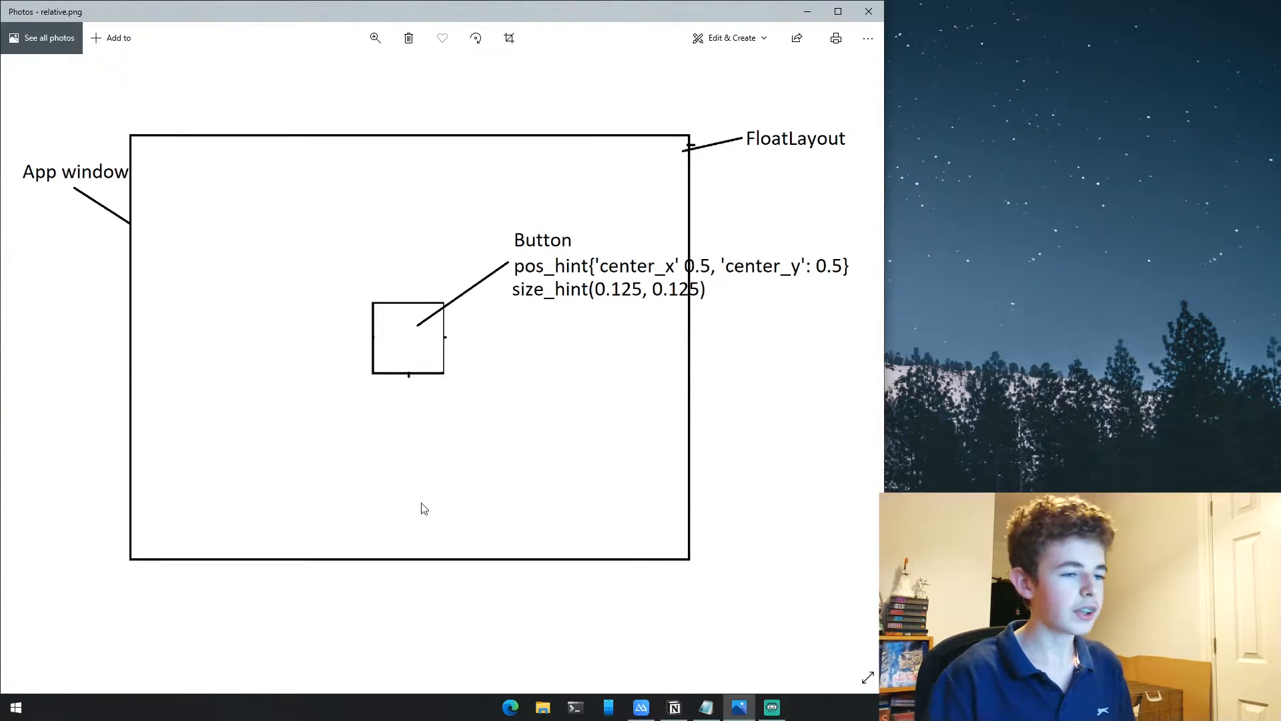
mouse_move(425, 335)
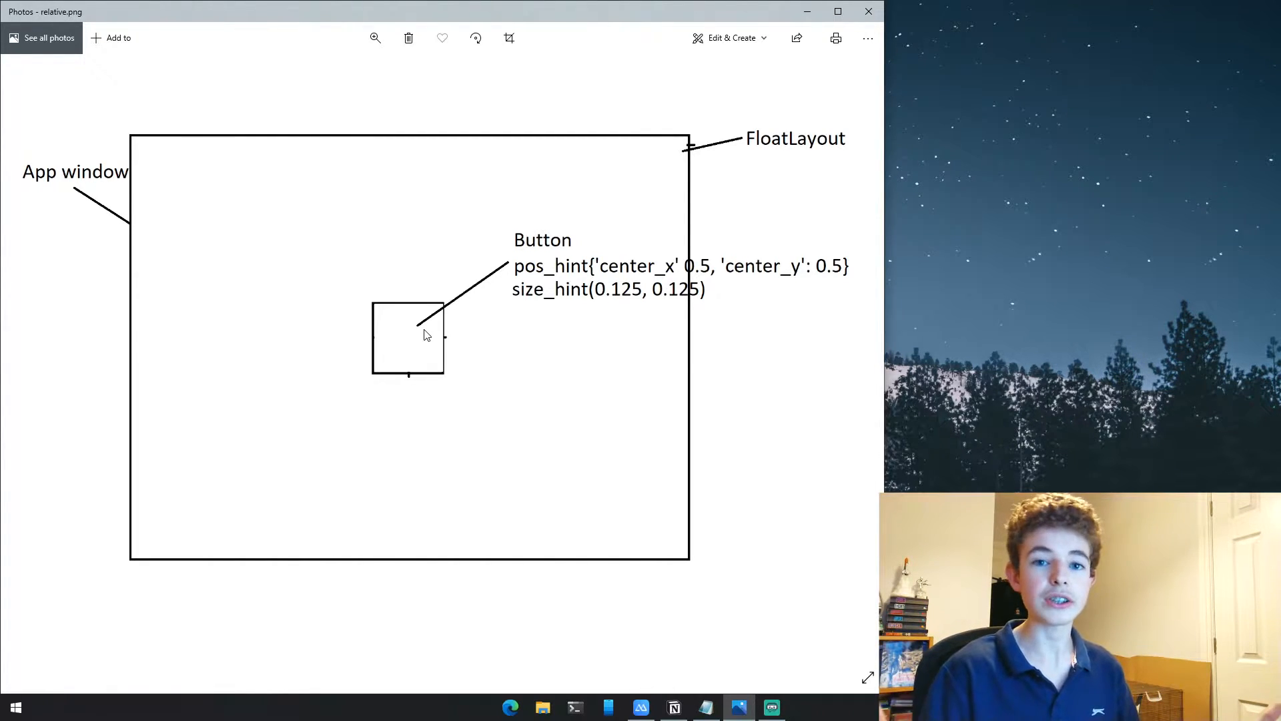
Close the Photos absolute.png diagram and bring up the Windows Start menu
click(868, 12)
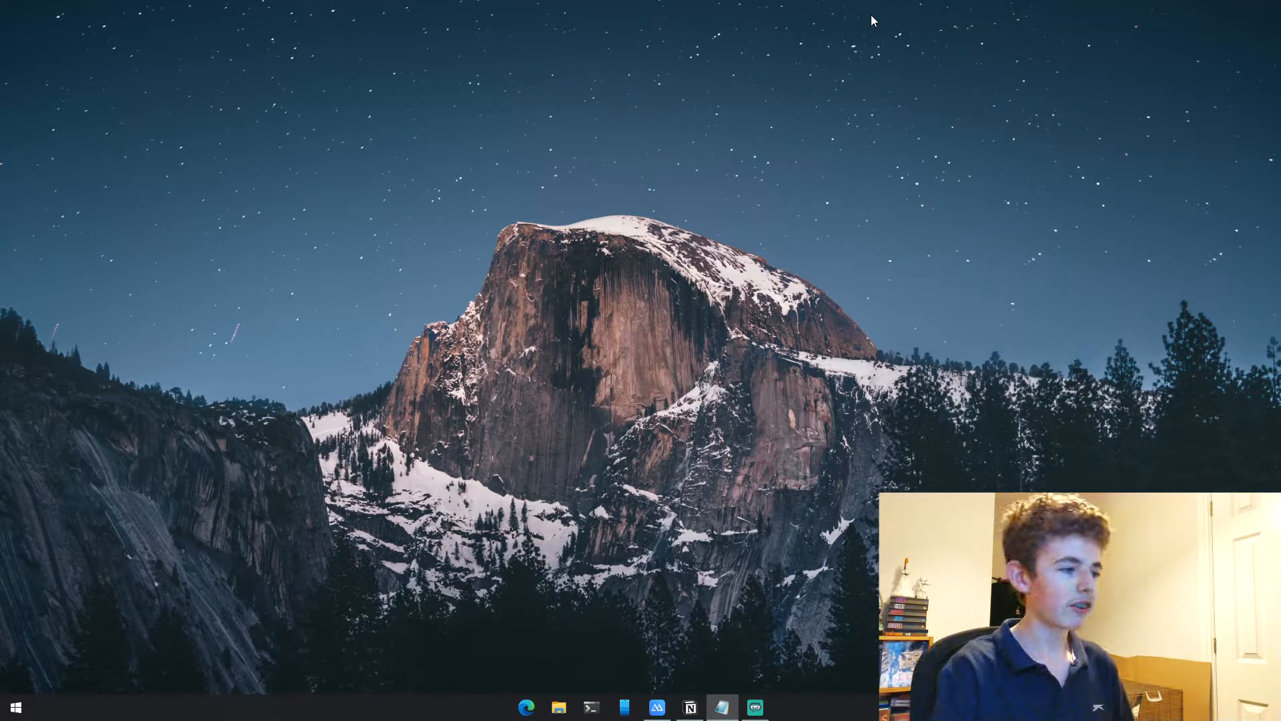
click(770, 707)
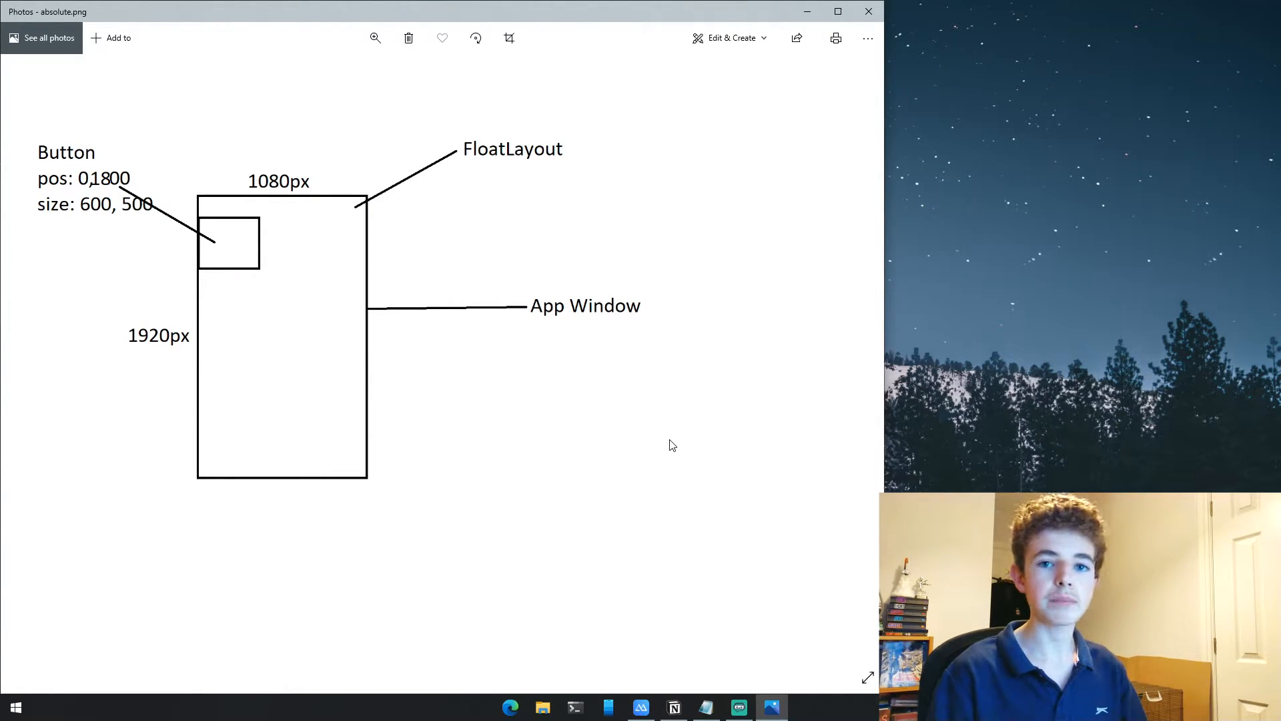
mouse_move(264, 223)
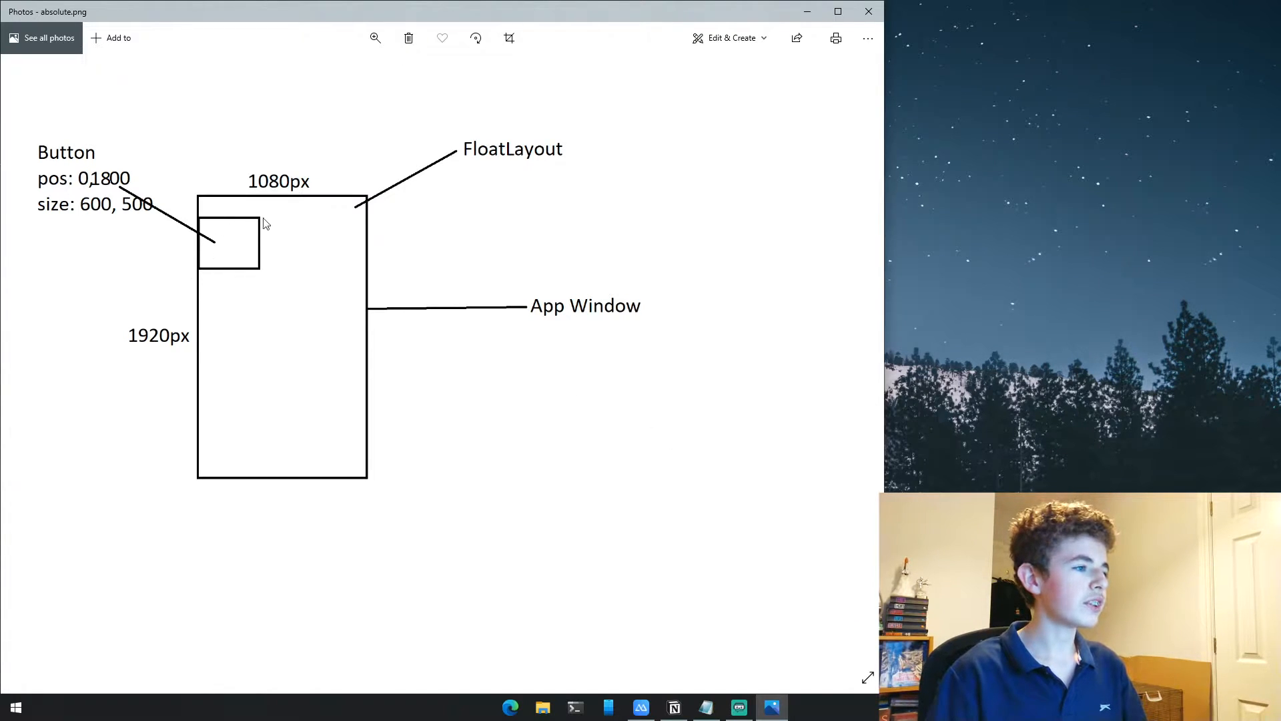
mouse_move(319, 319)
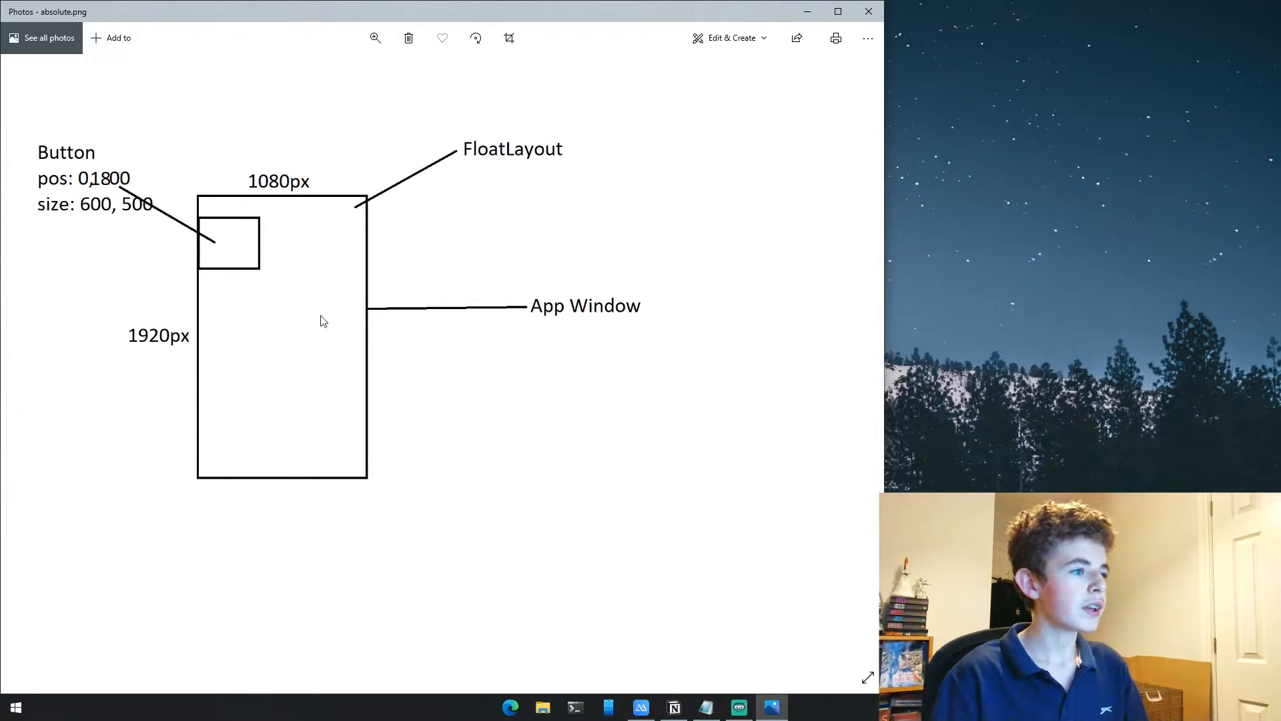
mouse_move(313, 206)
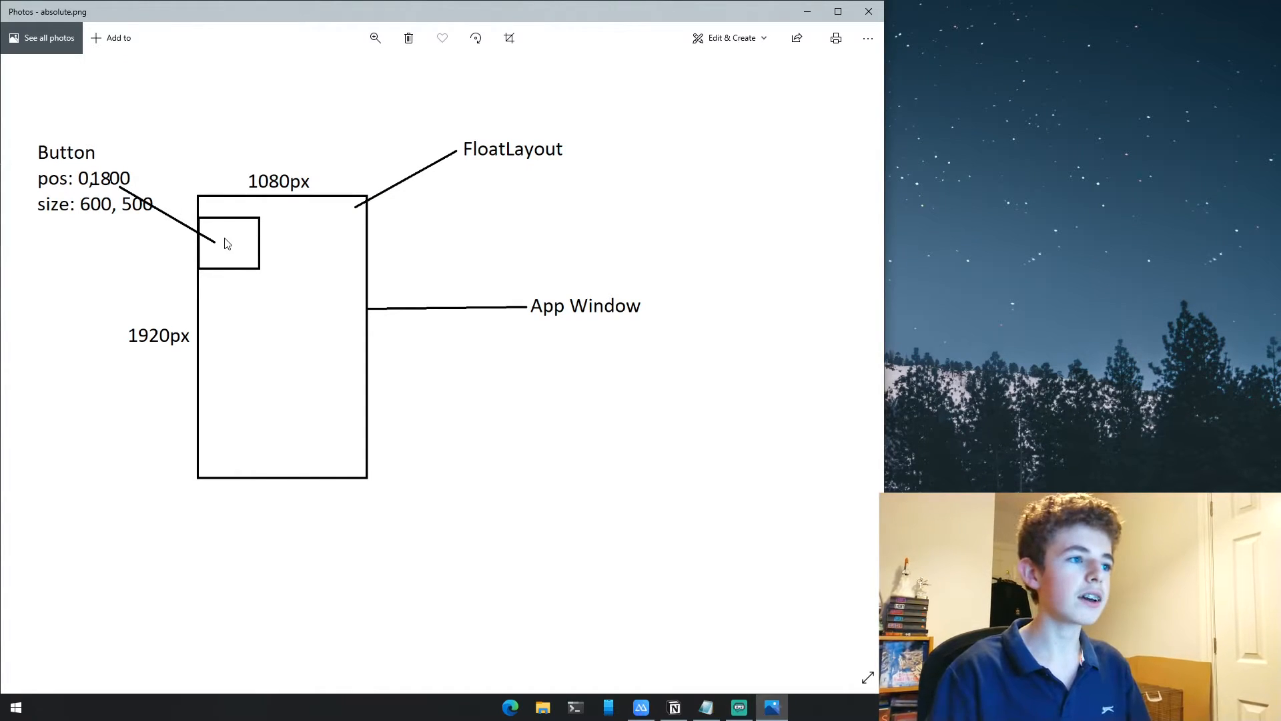
mouse_move(94, 211)
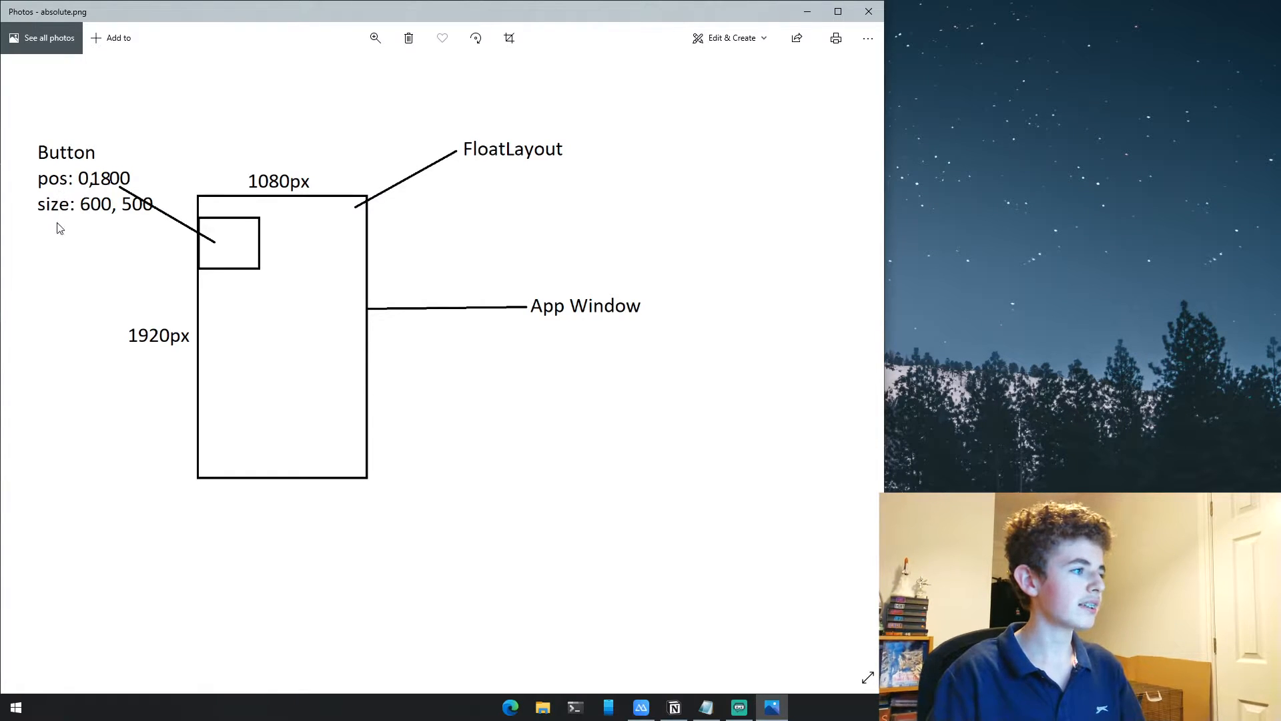
mouse_move(85, 191)
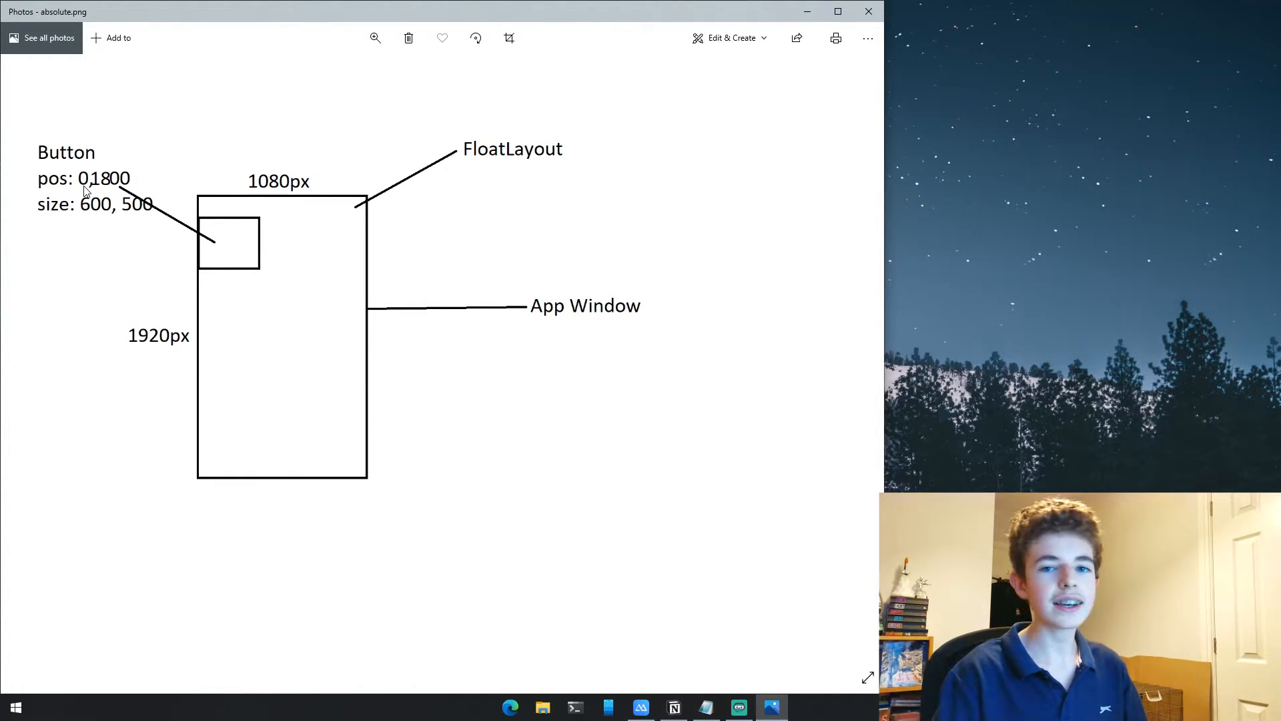
mouse_move(200, 241)
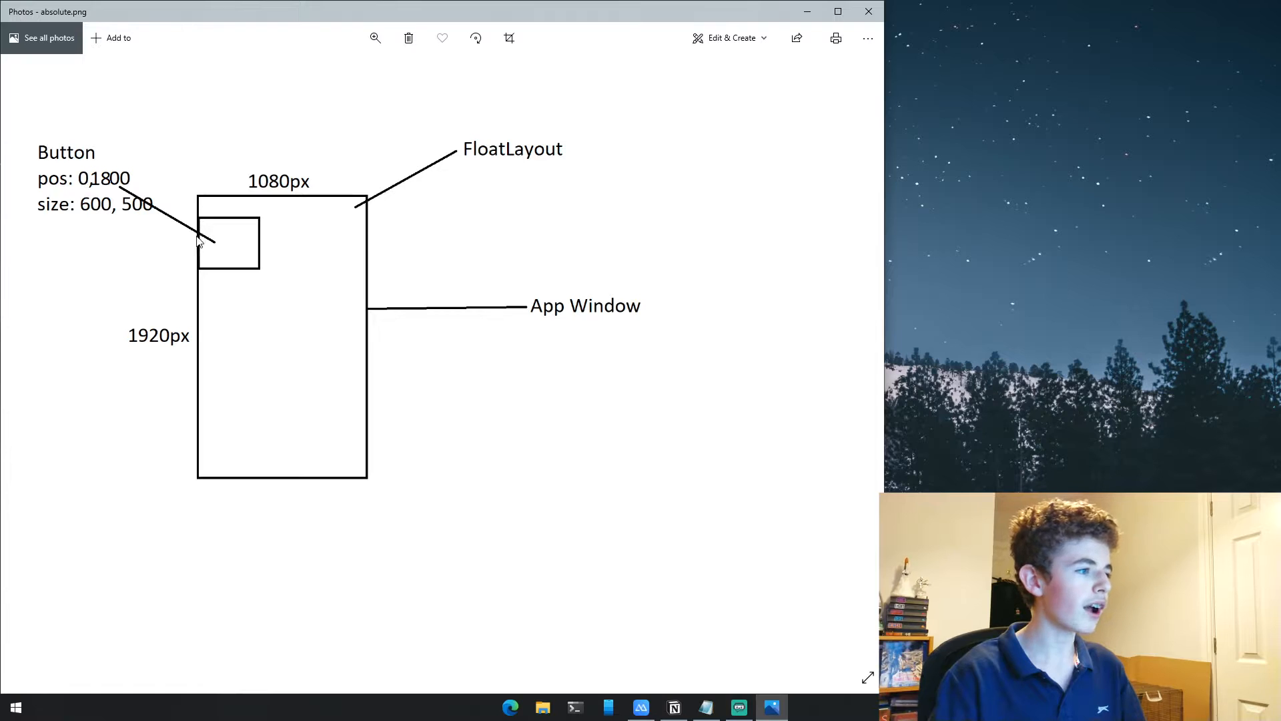
mouse_move(145, 232)
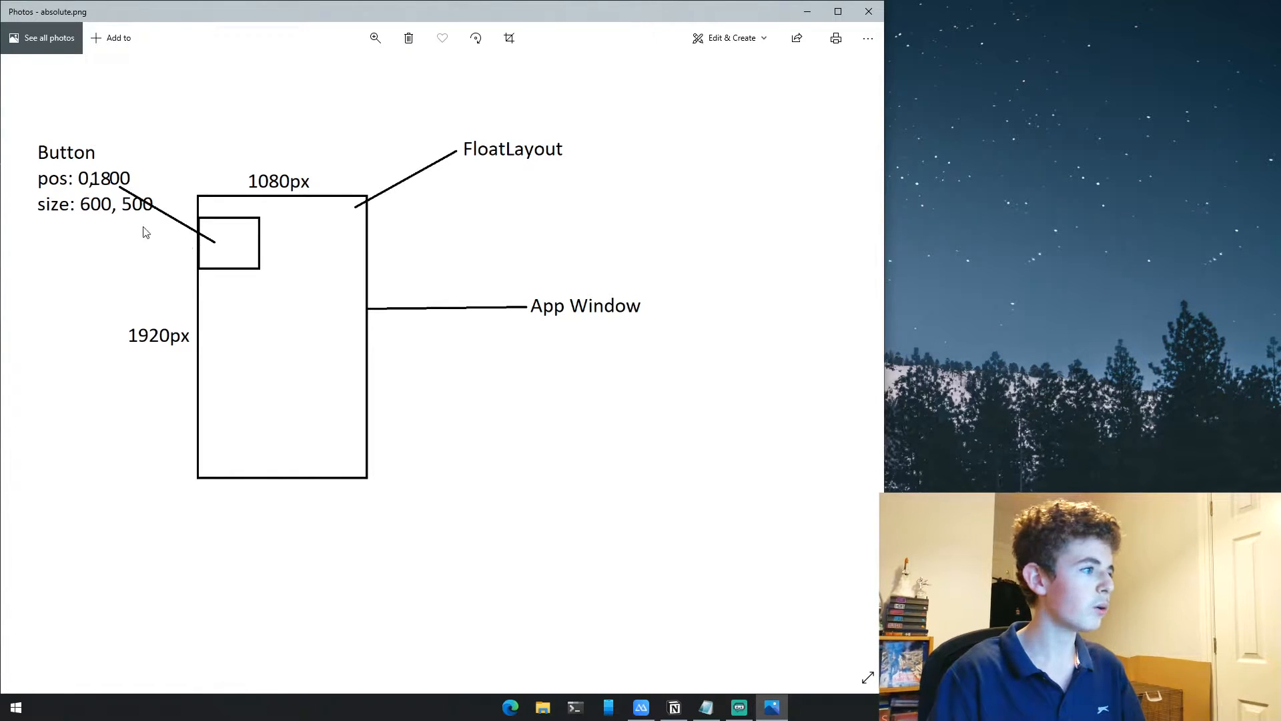
mouse_move(104, 198)
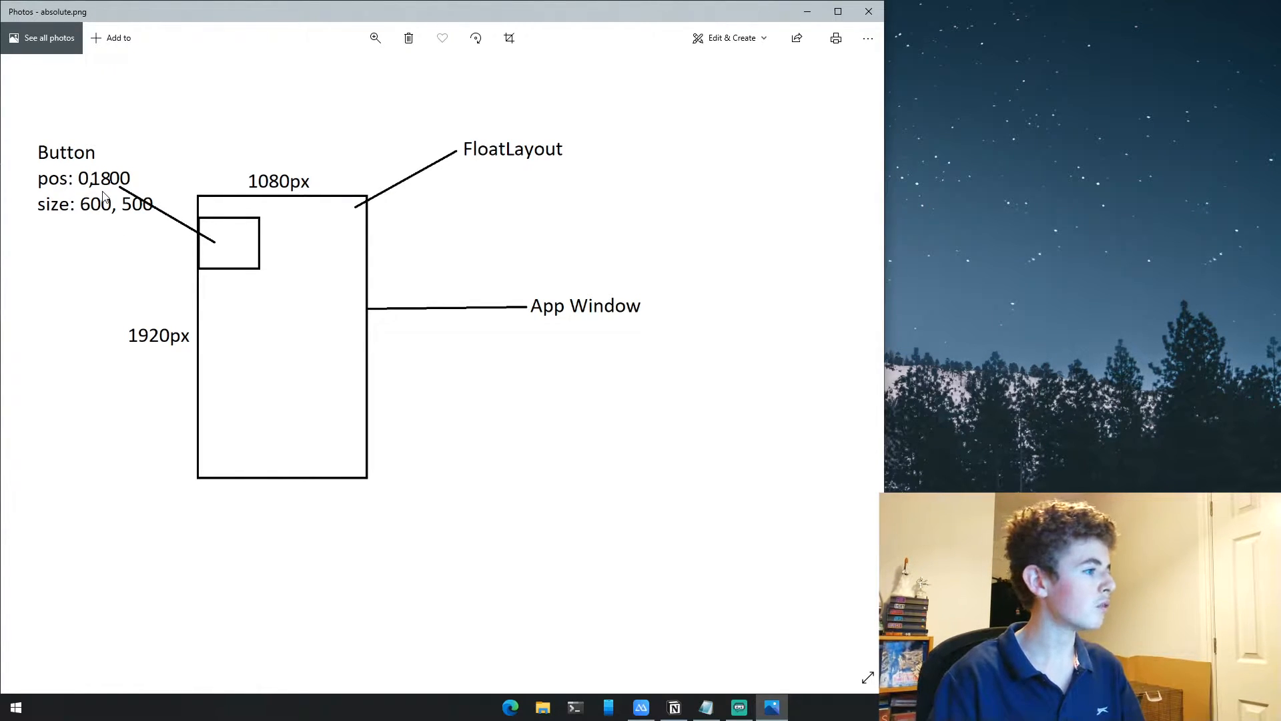
mouse_move(214, 257)
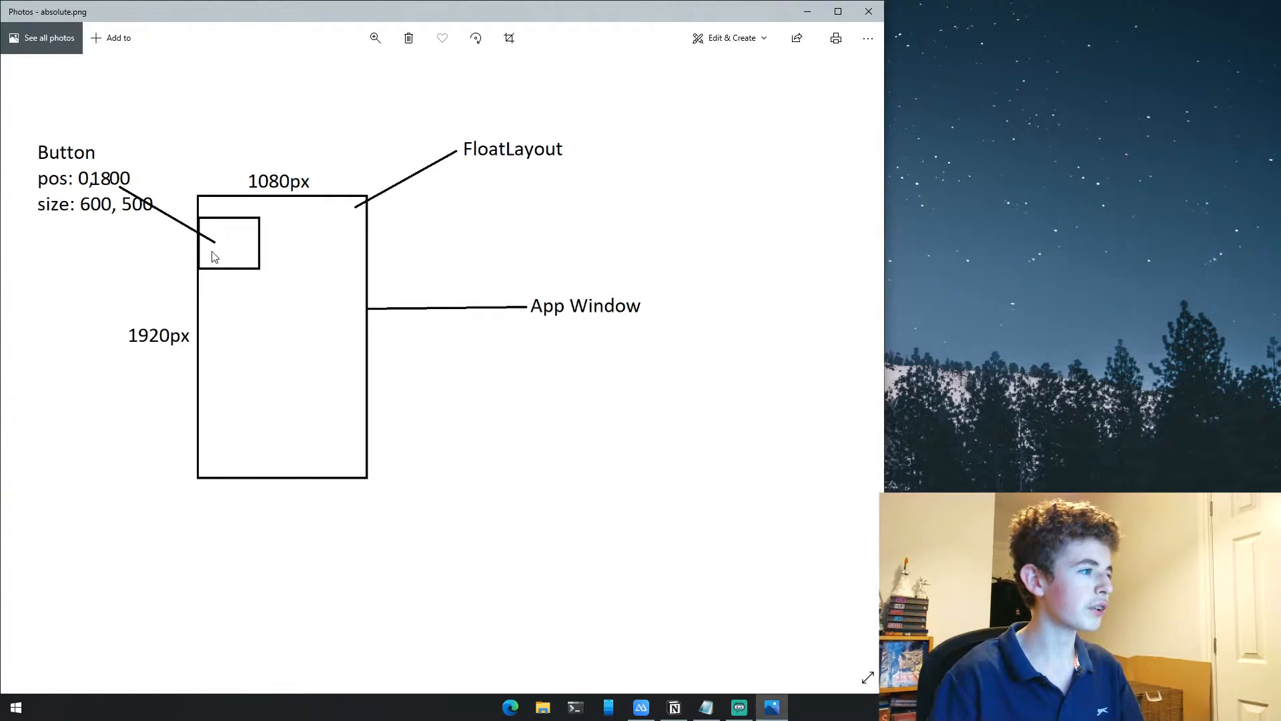
mouse_move(114, 223)
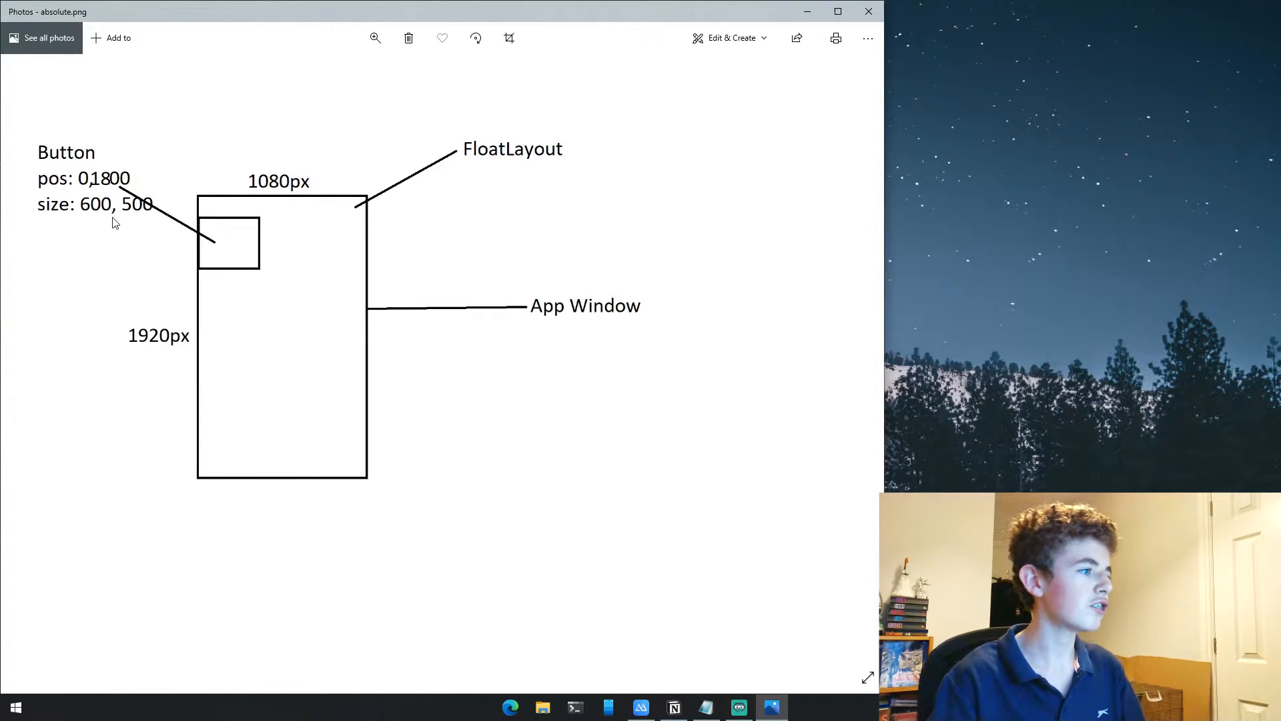
mouse_move(192, 309)
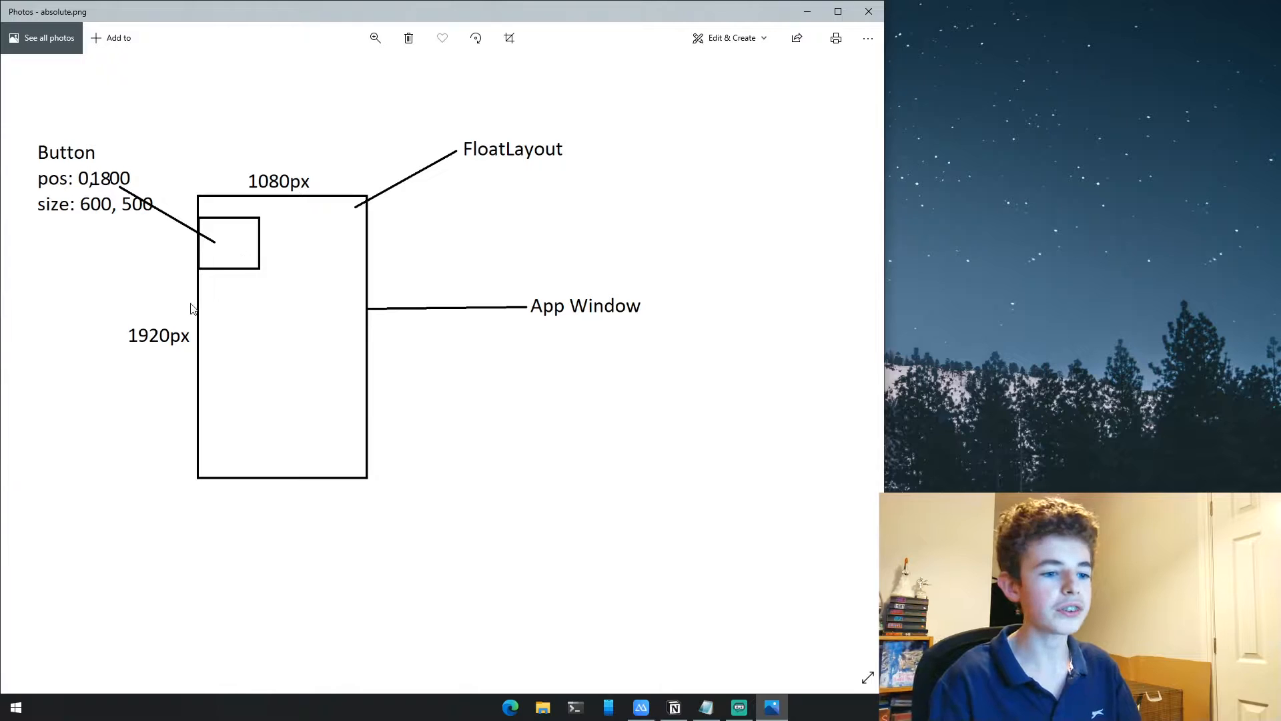
mouse_move(370, 412)
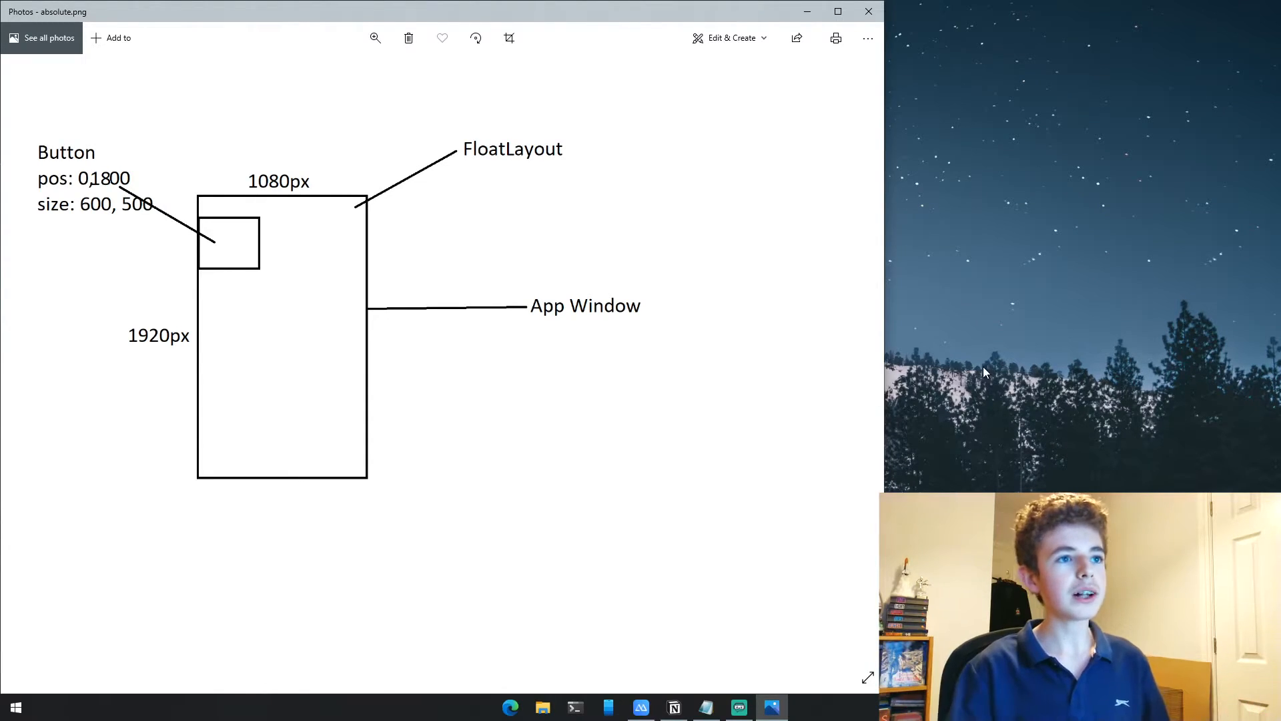
click(15, 707)
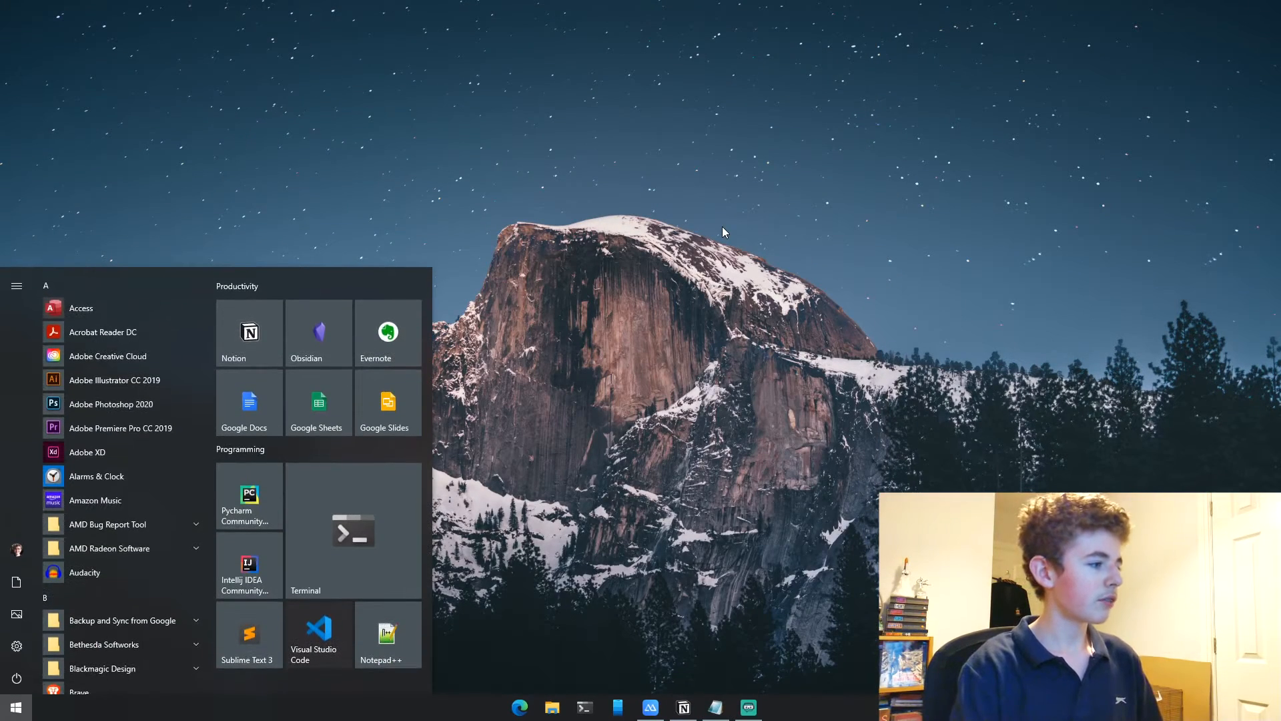
Launch Sublime Text 3 from the Start menu, showing main.py
click(248, 632)
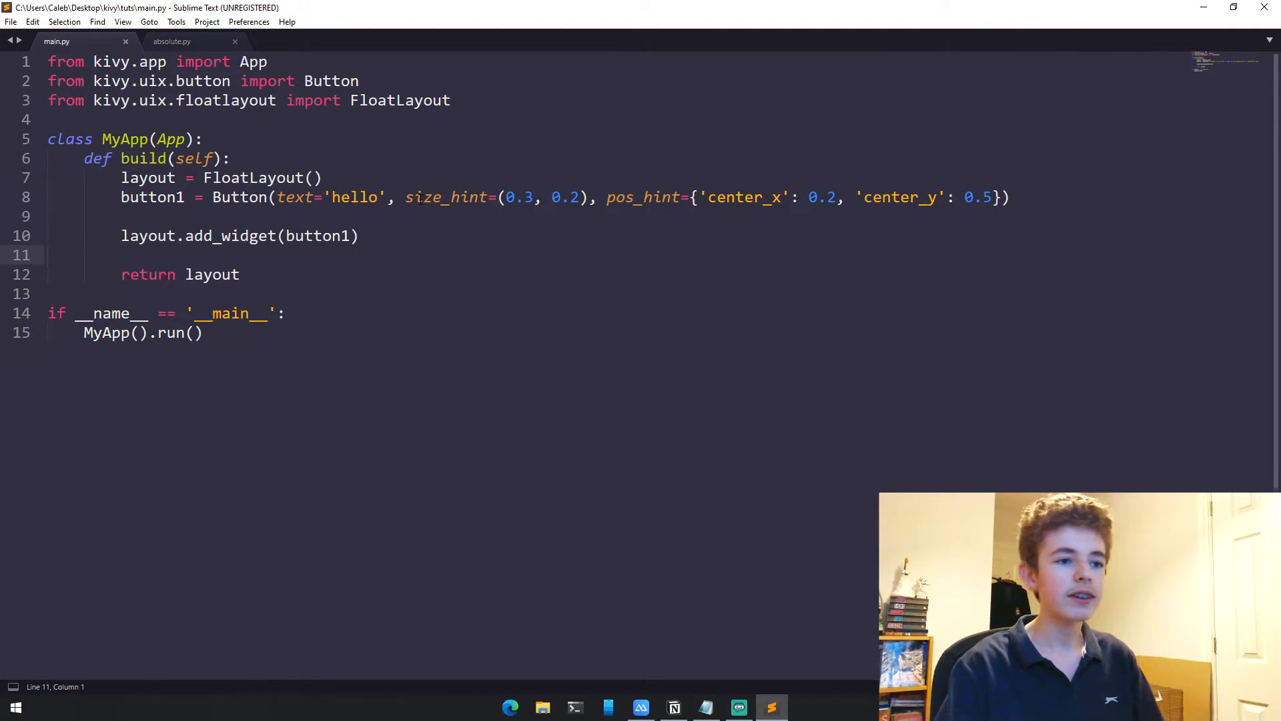
Highlight the pos_hint center_x entry and run main.py with Ctrl+B to show the hello button
drag(406, 197, 576, 198)
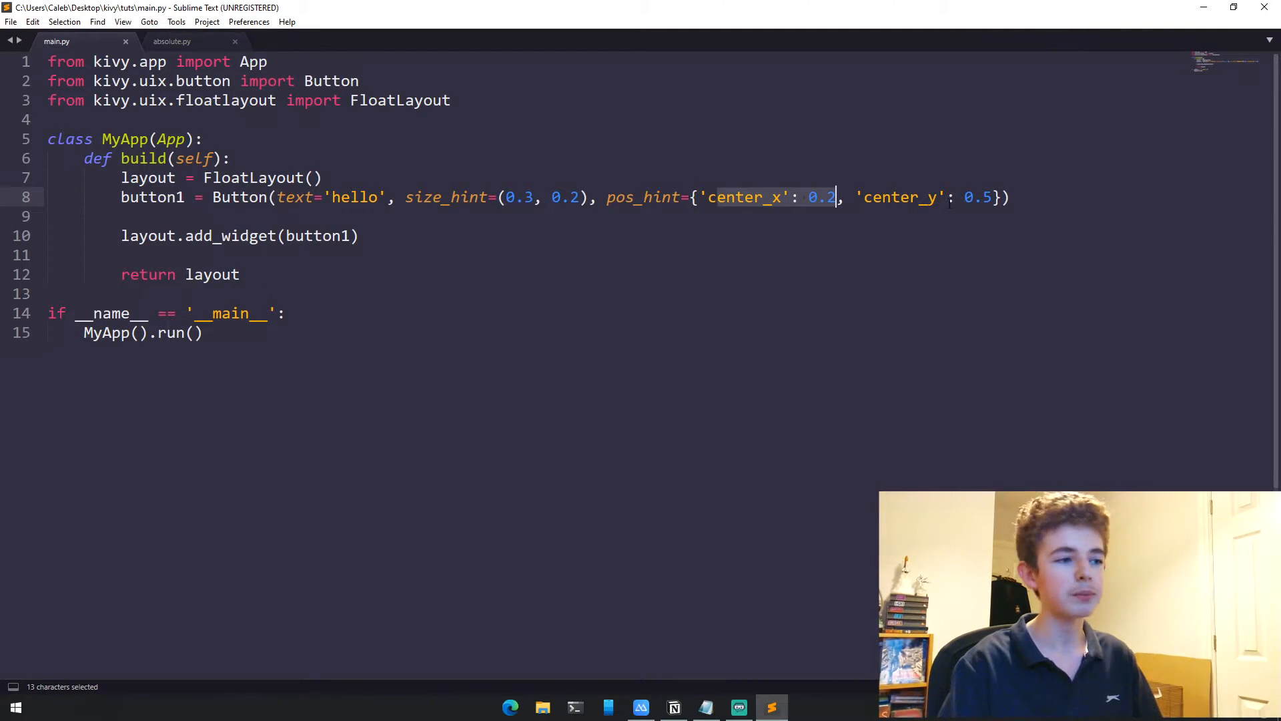
key(ctrl+b)
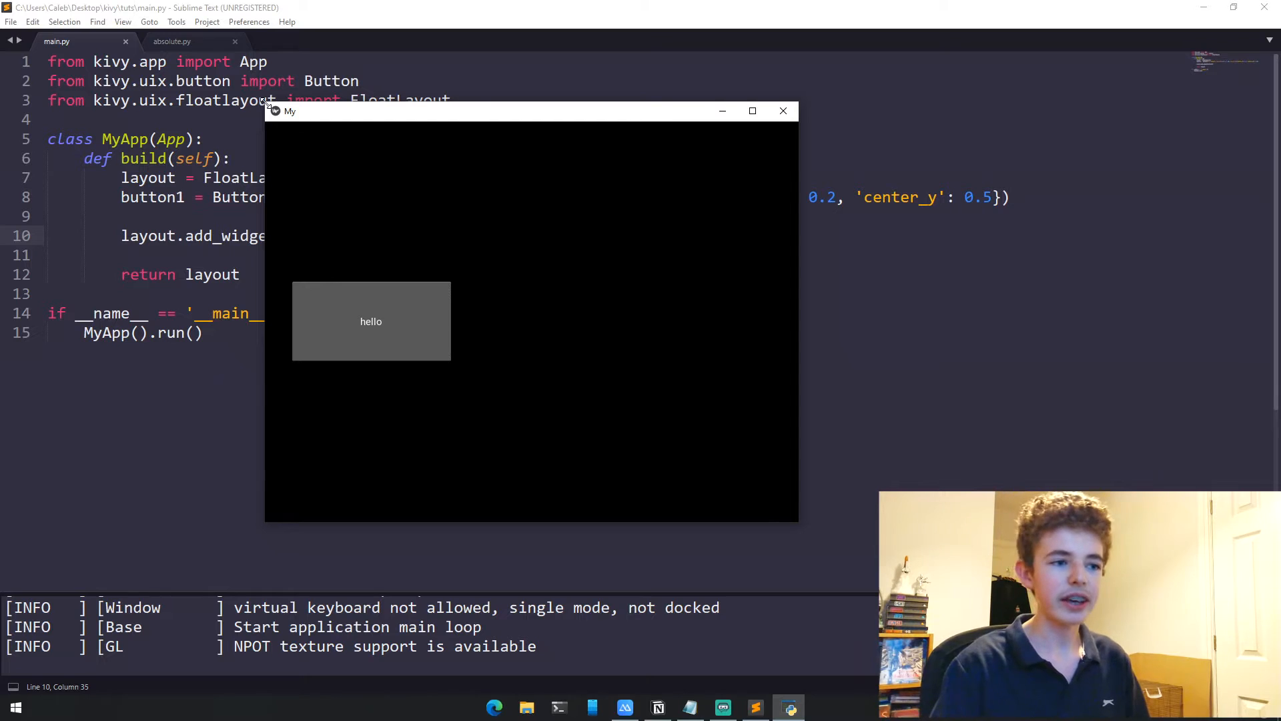
mouse_move(789, 268)
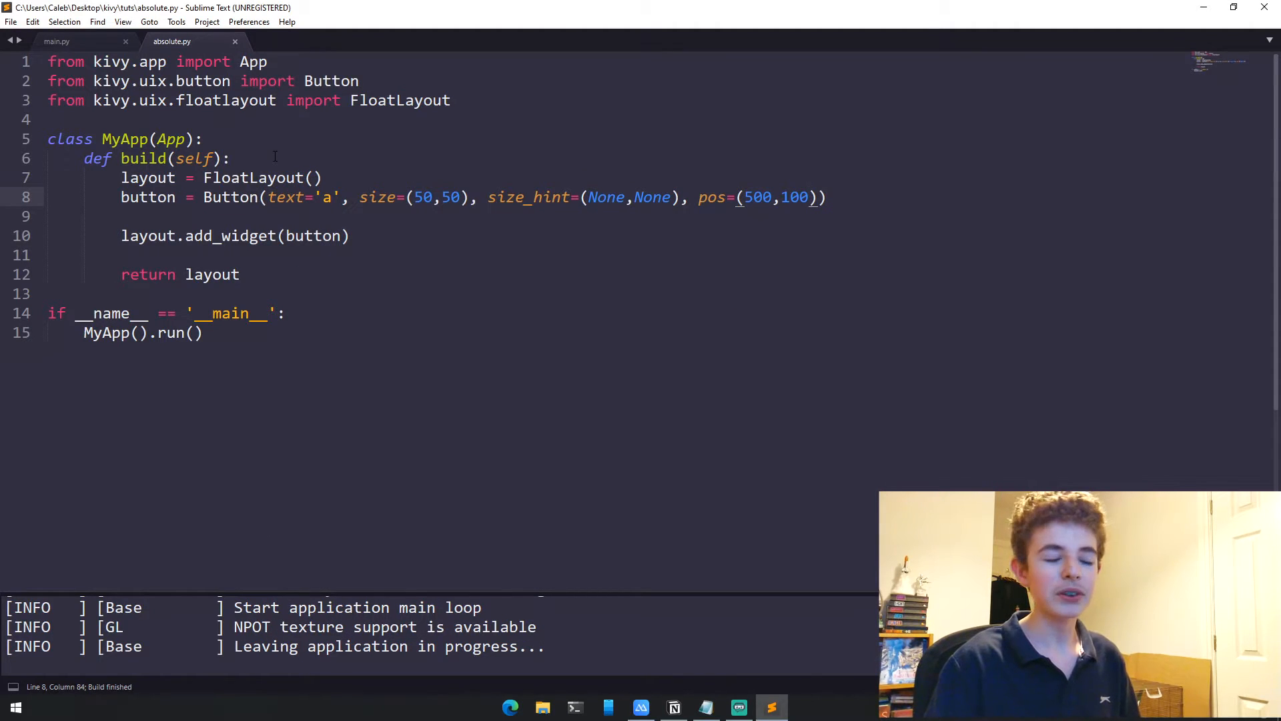
Highlight the button's pos=(500,100), run absolute.py, and close the resulting window
double_click(378, 198)
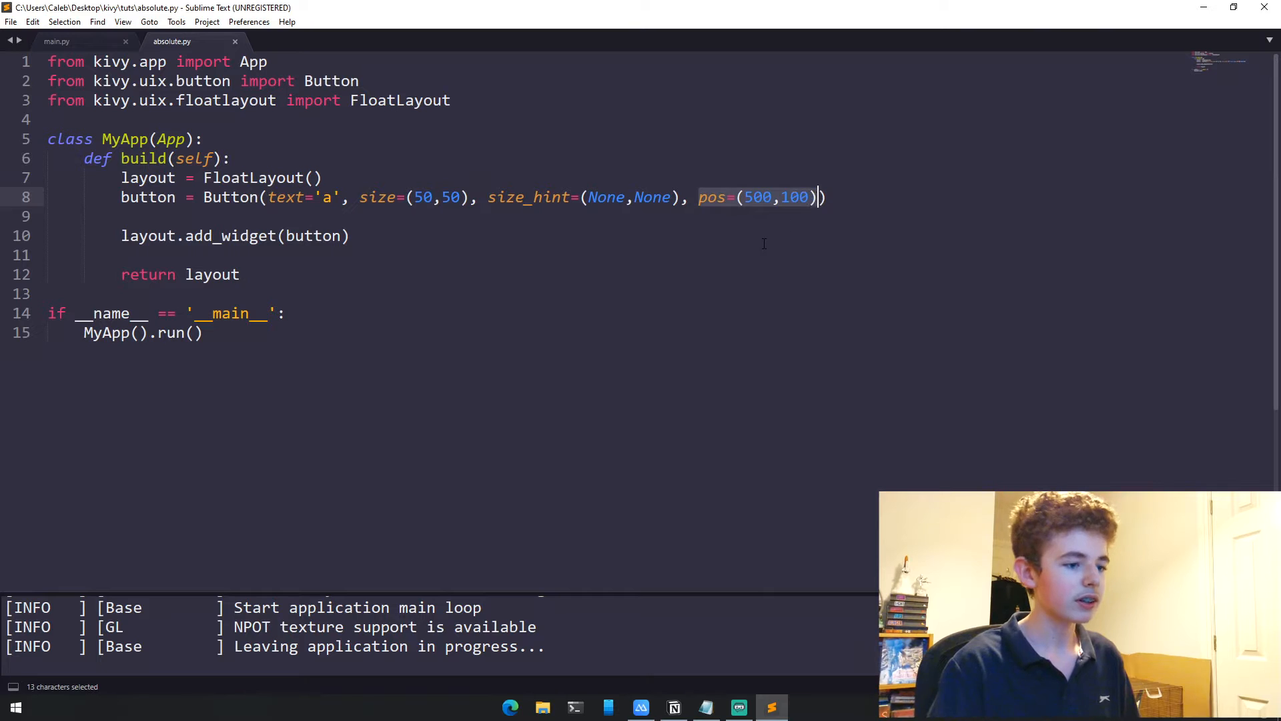
key(ctrl+b)
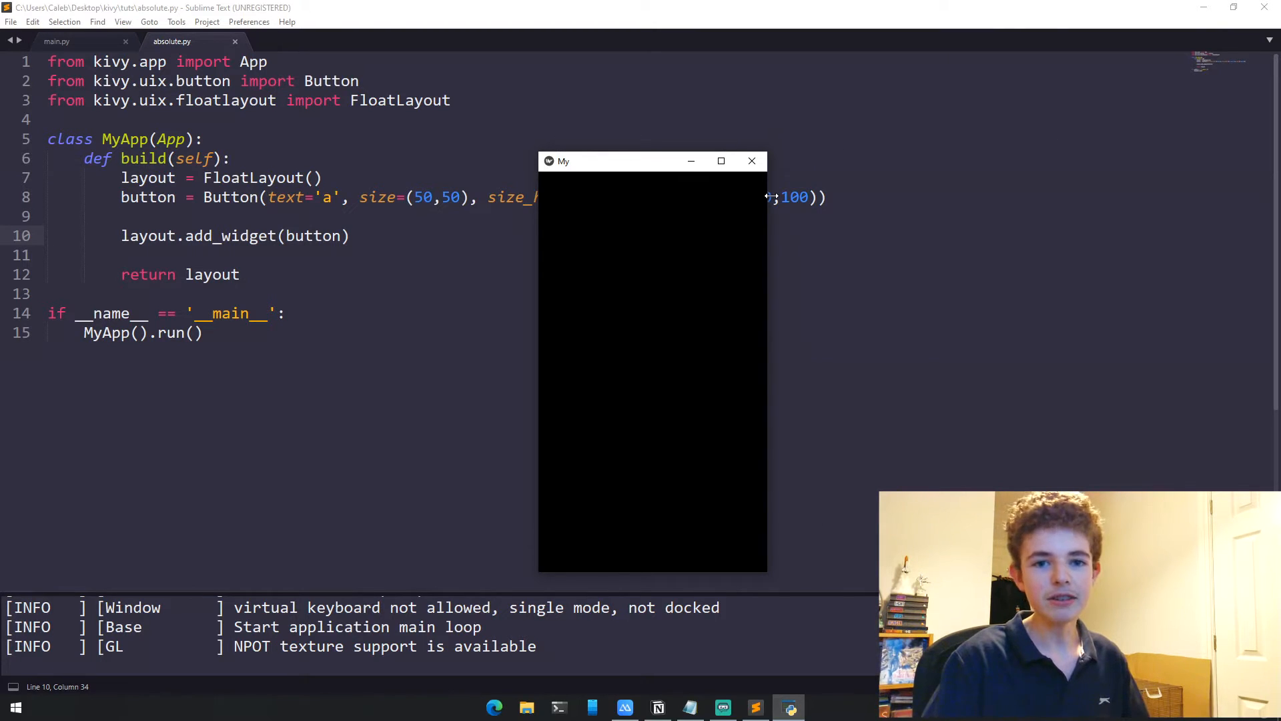
click(750, 162)
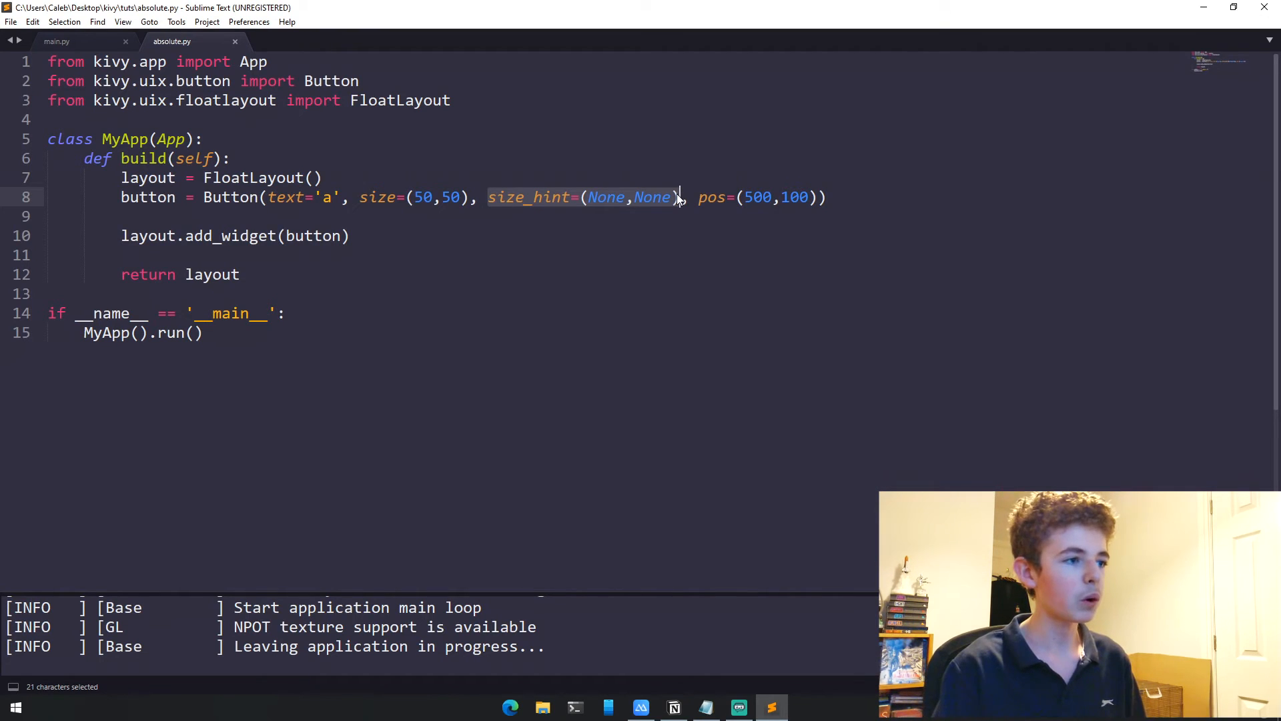
key(Delete)
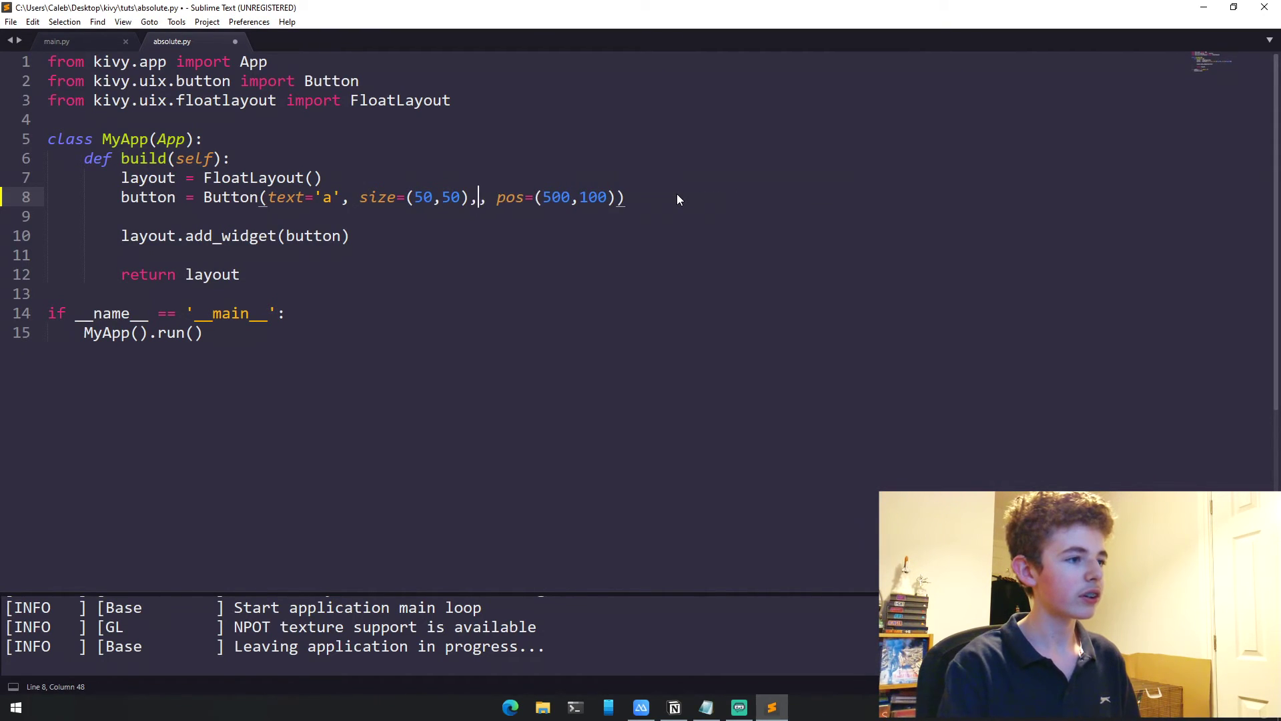
text(size_hint=(None,None))
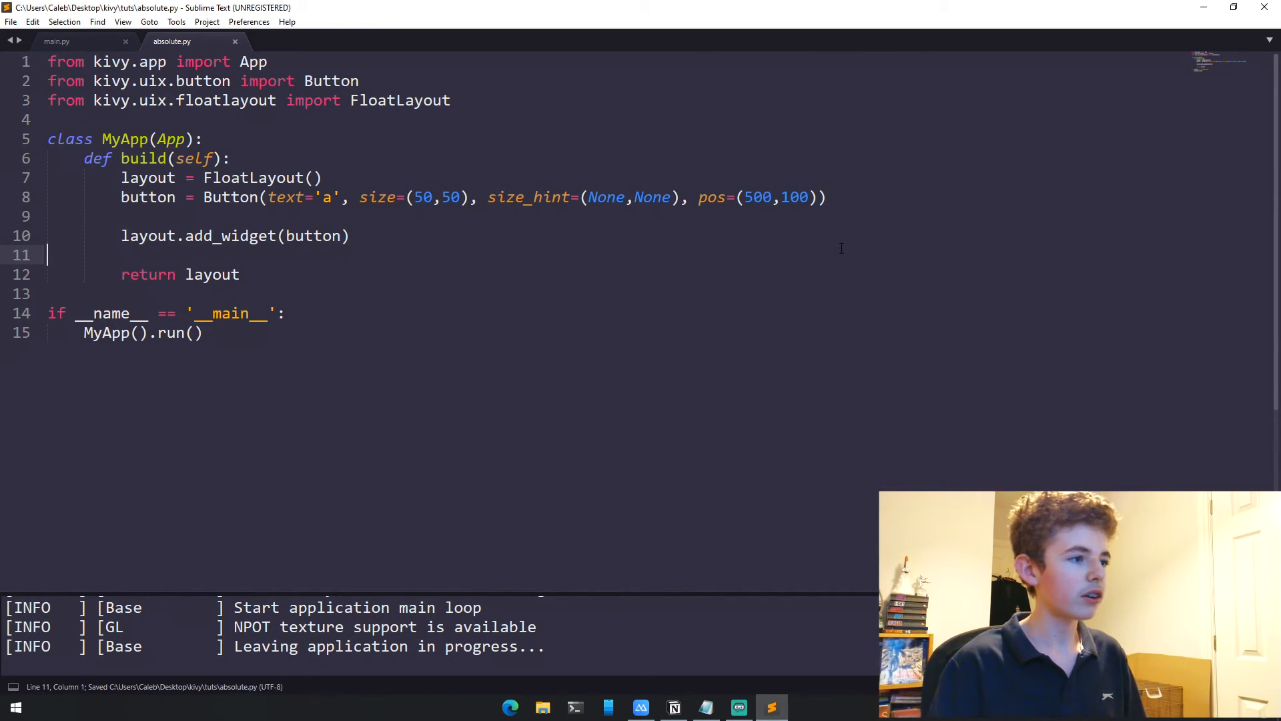
double_click(399, 198)
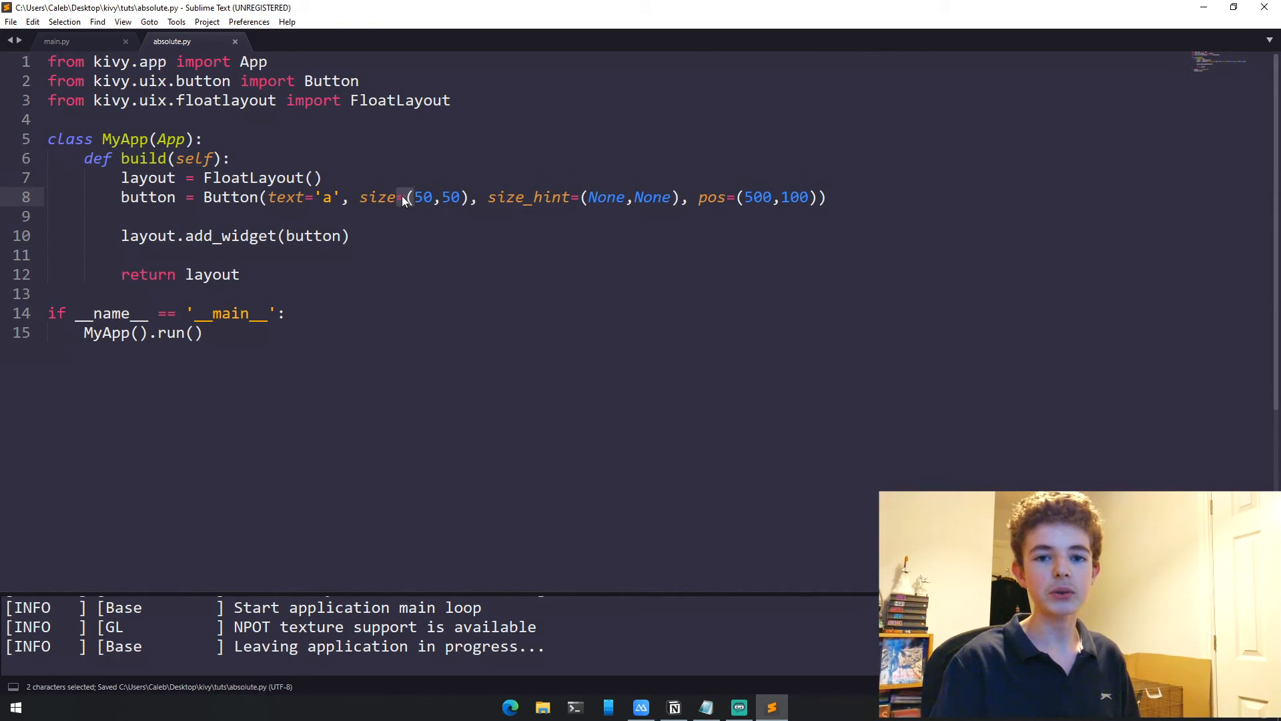